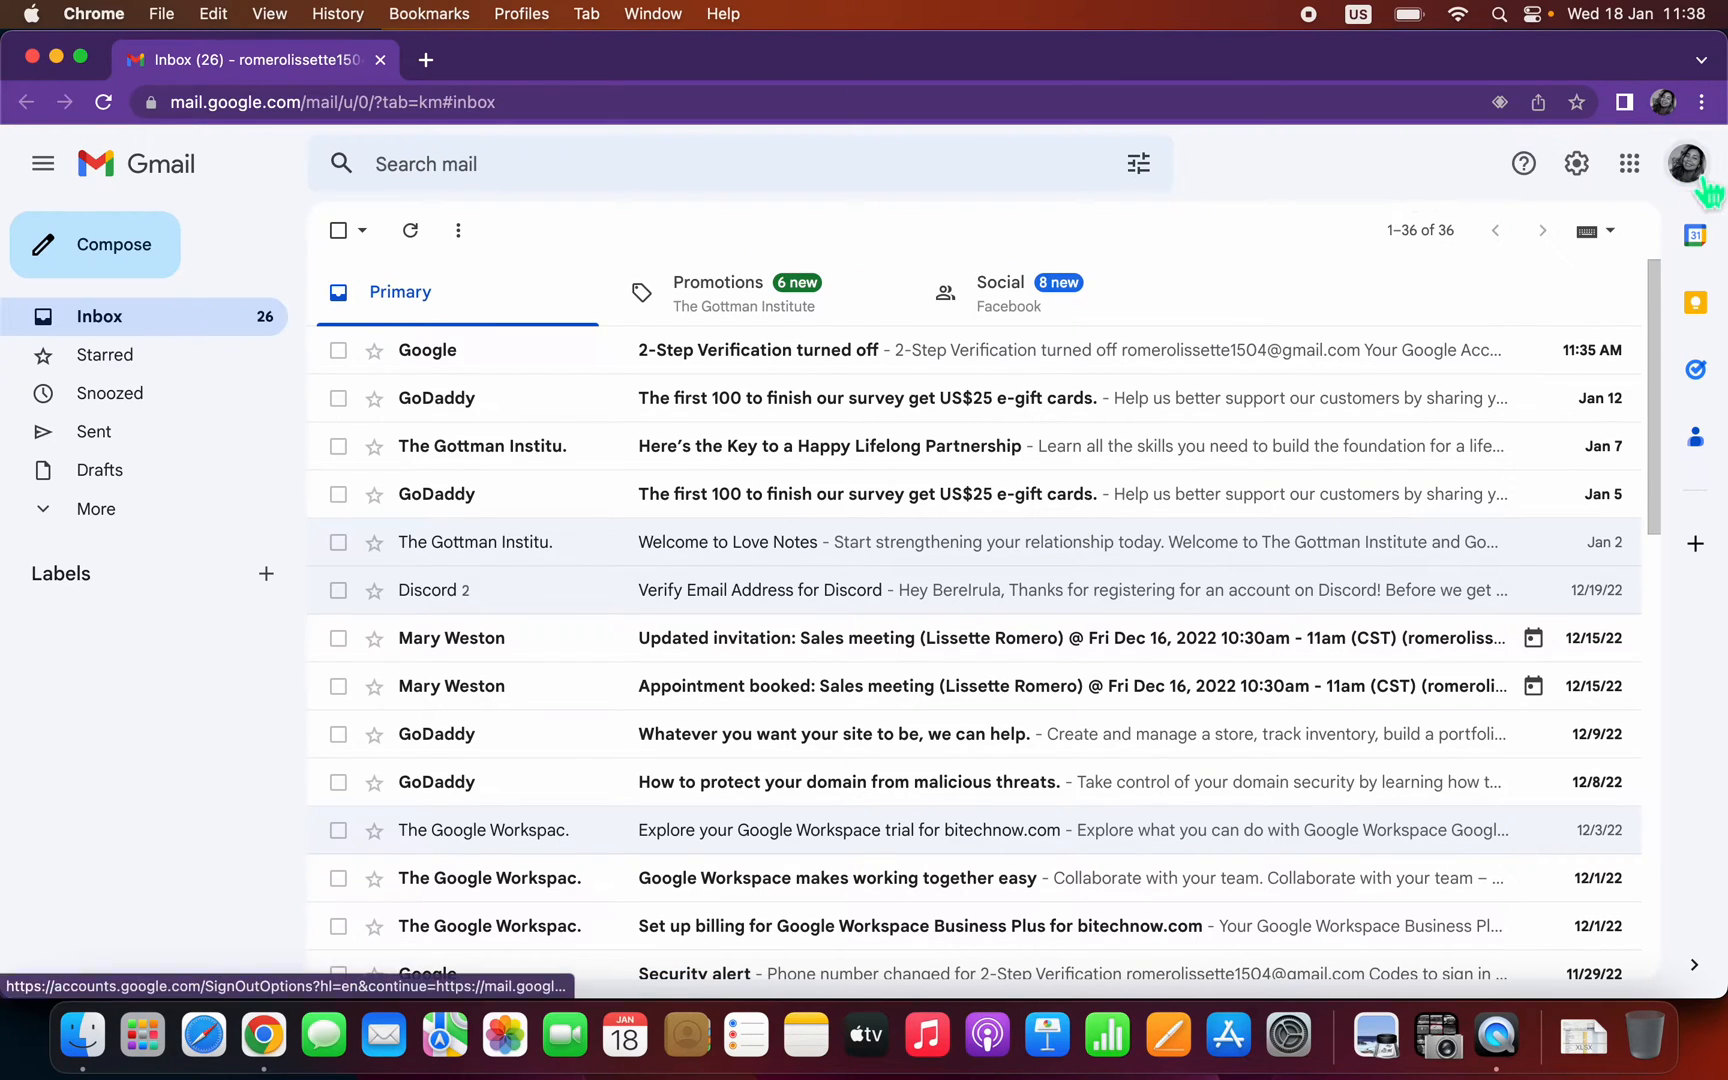
Open the Gmail account menu from the profile avatar at the top right
click(1685, 163)
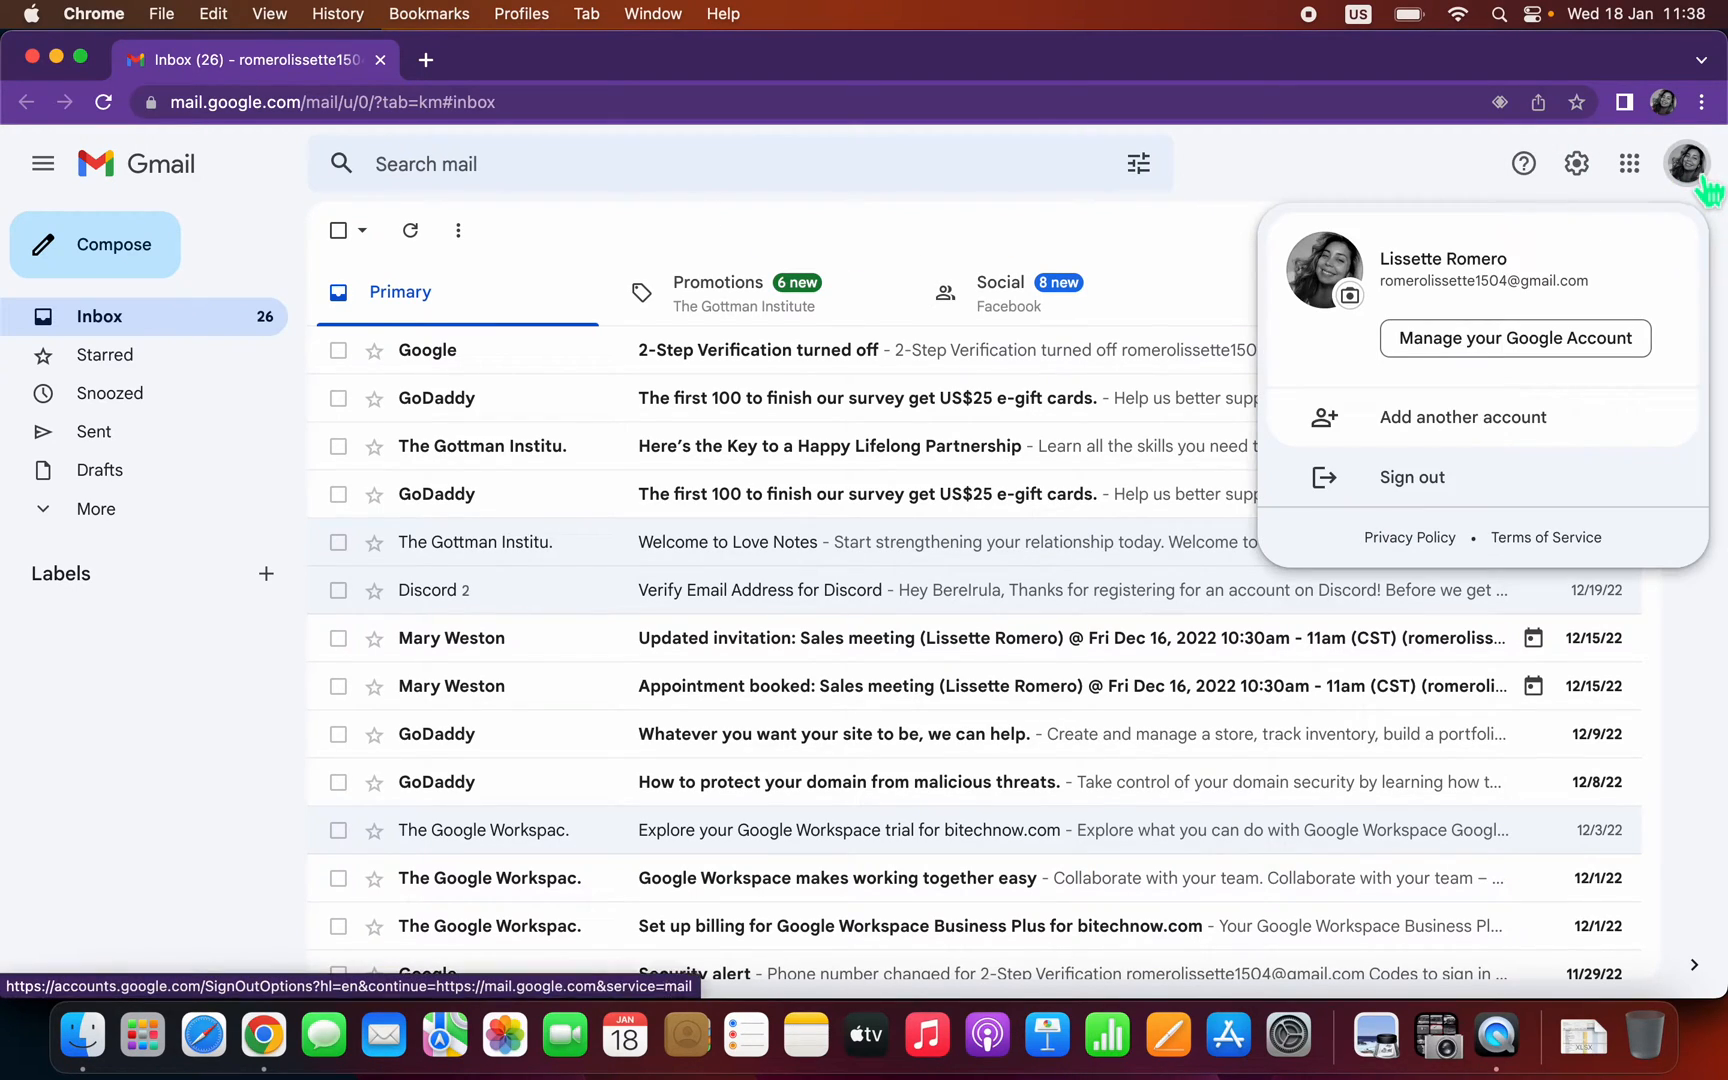
mouse_move(1697, 171)
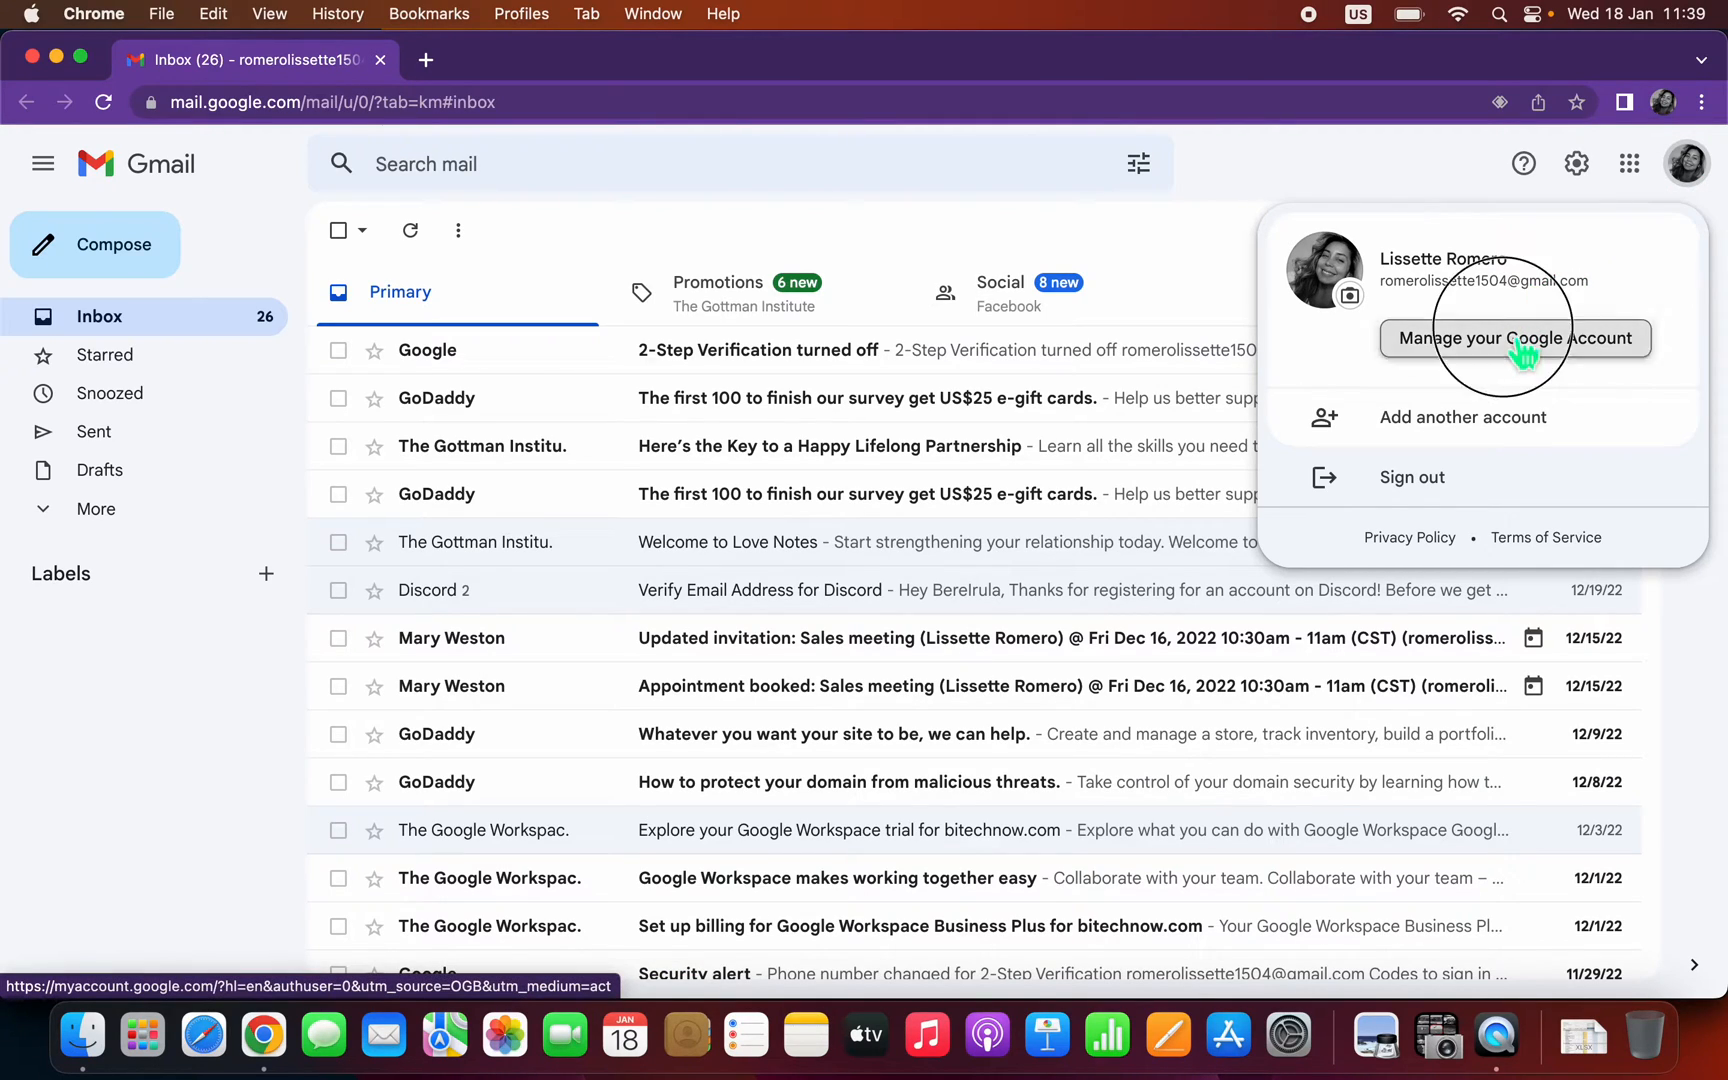
Go to Manage your Google Account, then Security, down to 'Signing in to Google'
click(1514, 338)
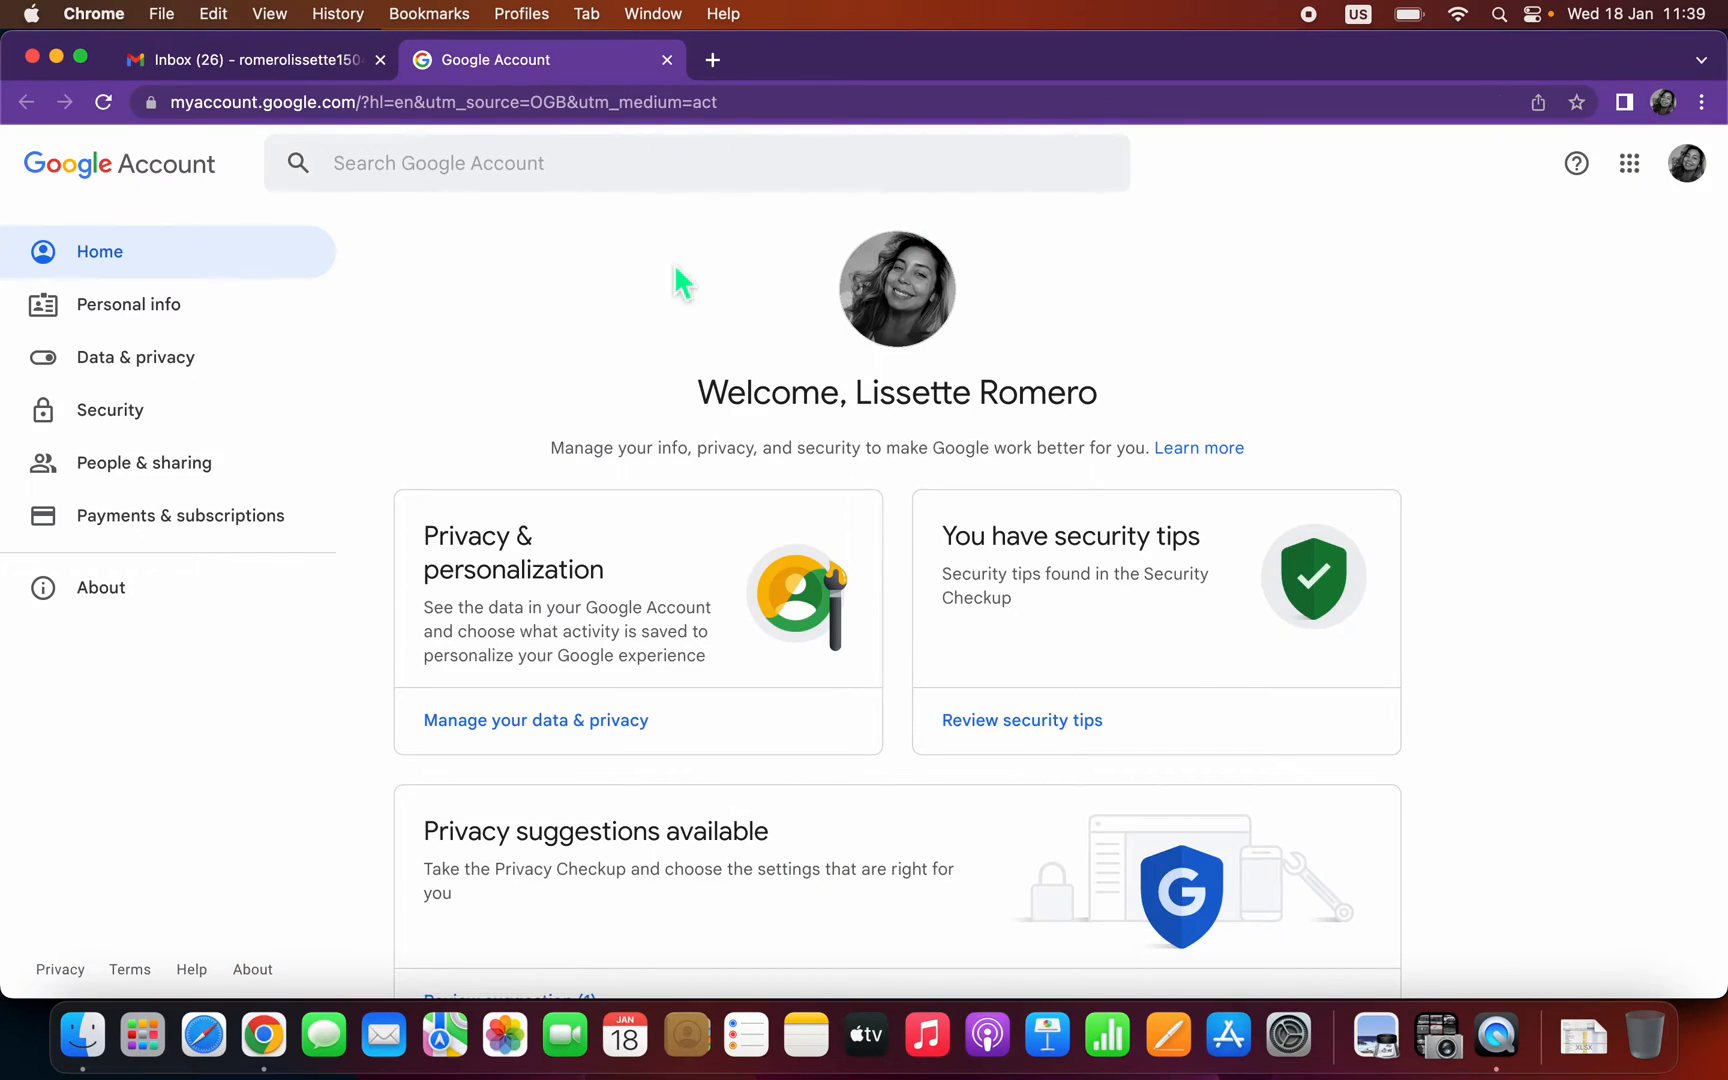
click(109, 410)
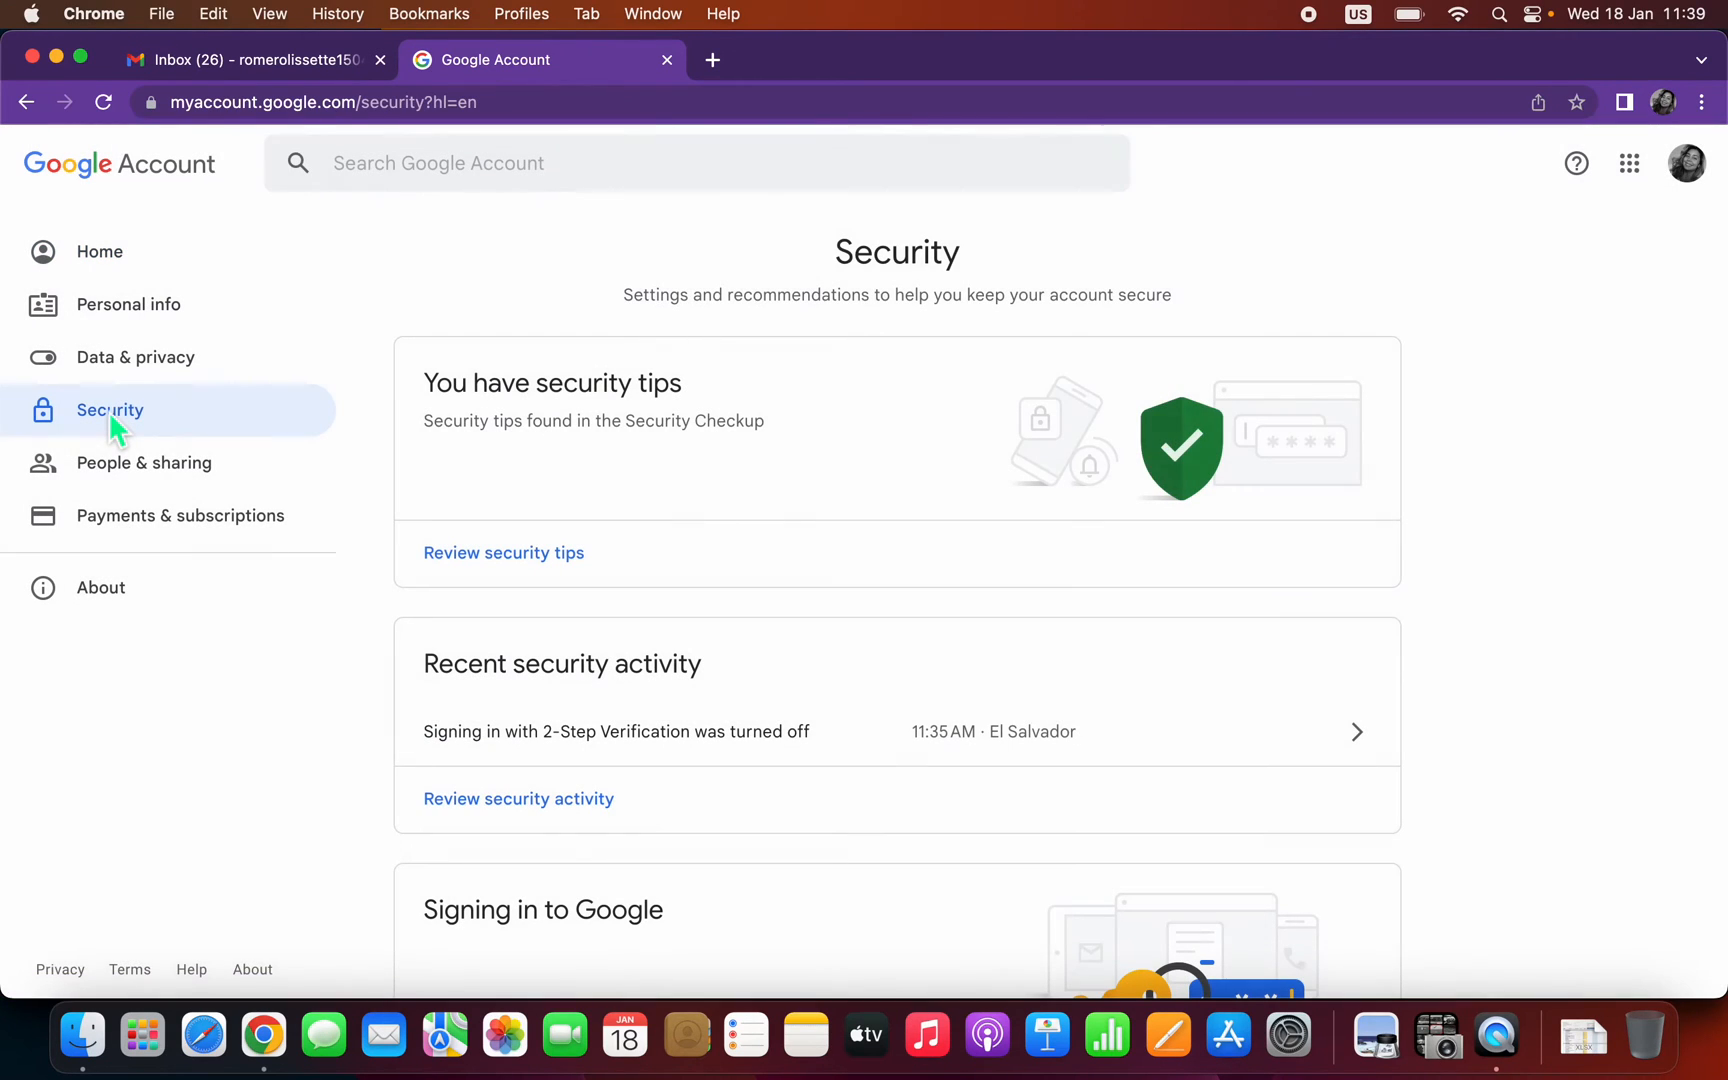
scroll(down, 3)
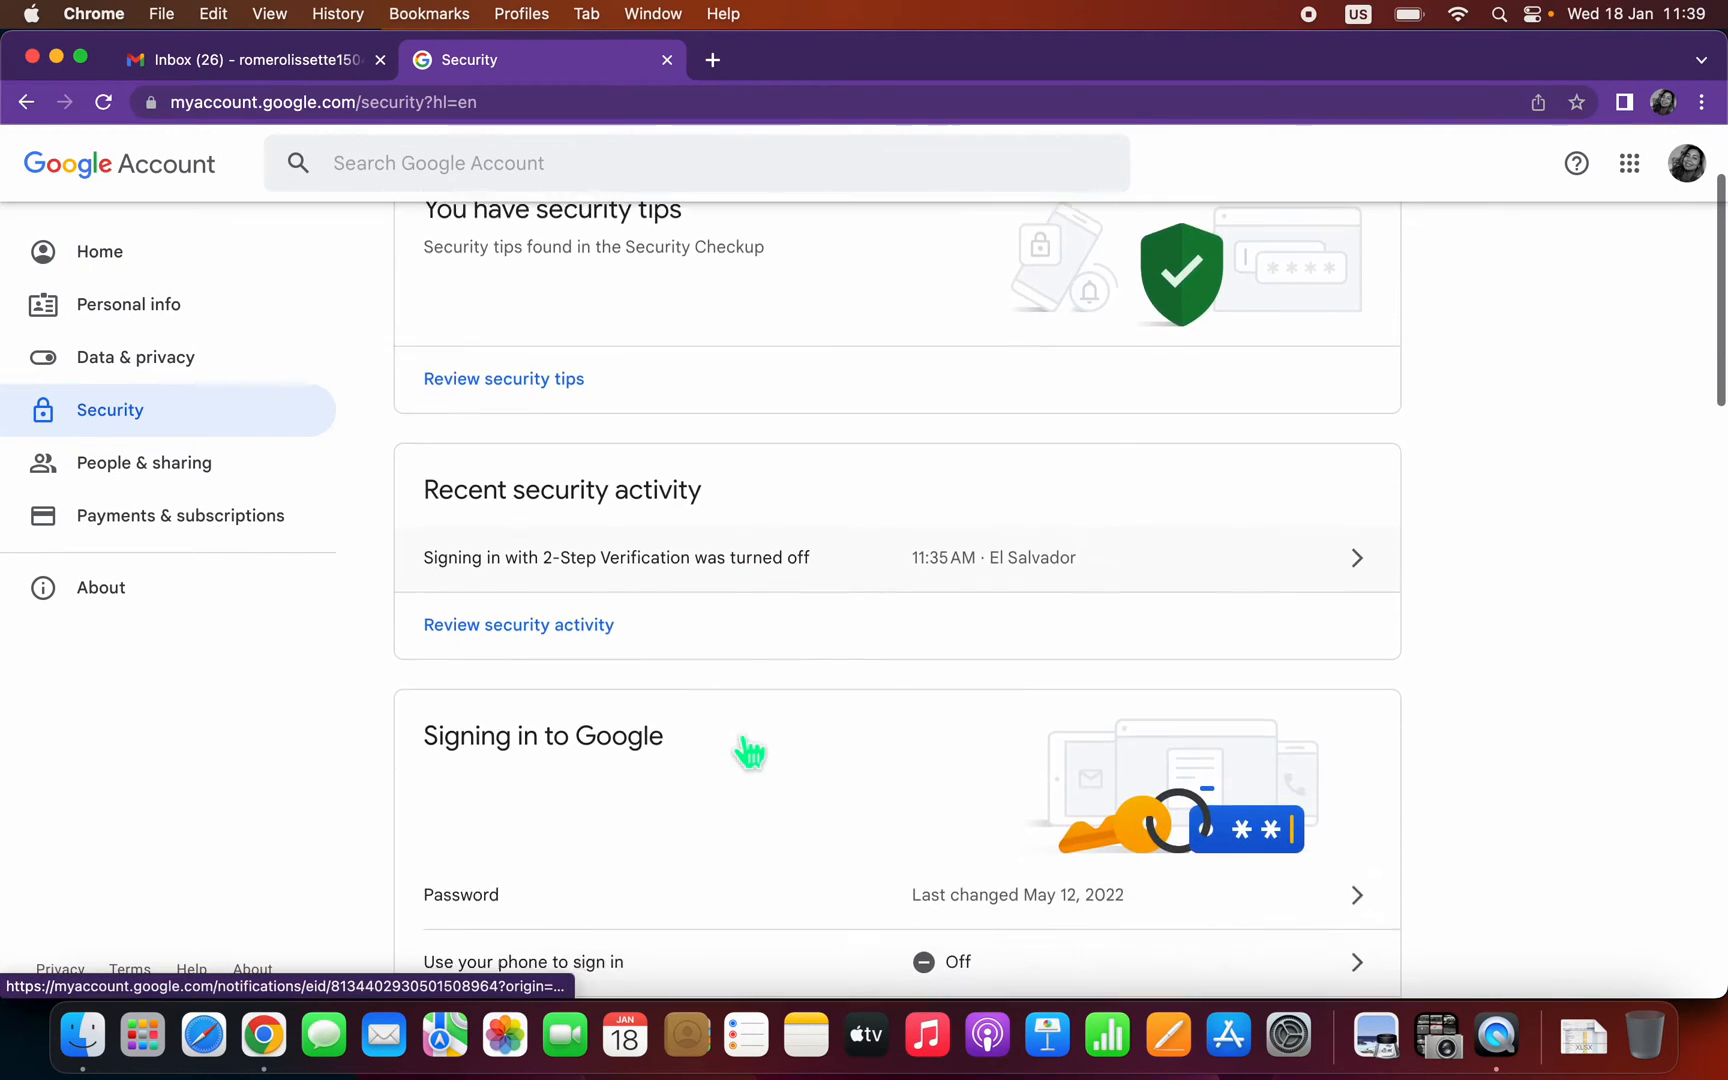
scroll(down, 3)
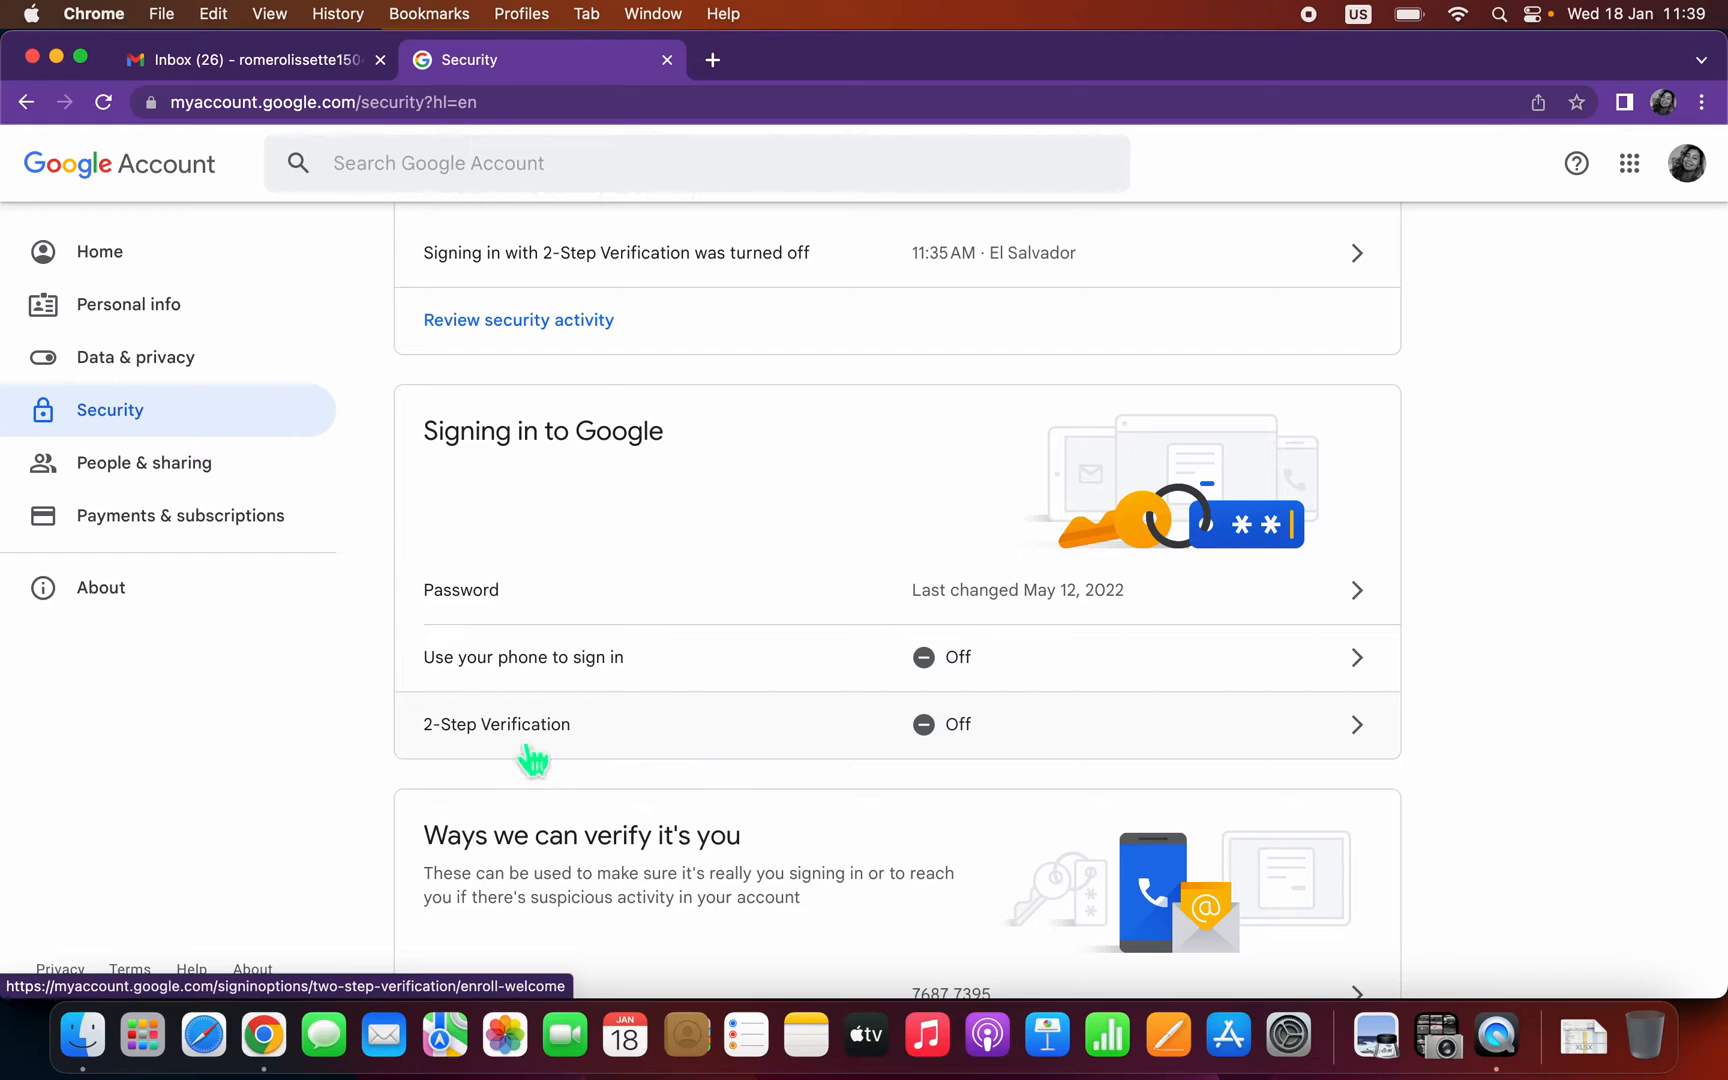
Open 2-Step Verification and get past the introduction to the phone setup page
click(496, 724)
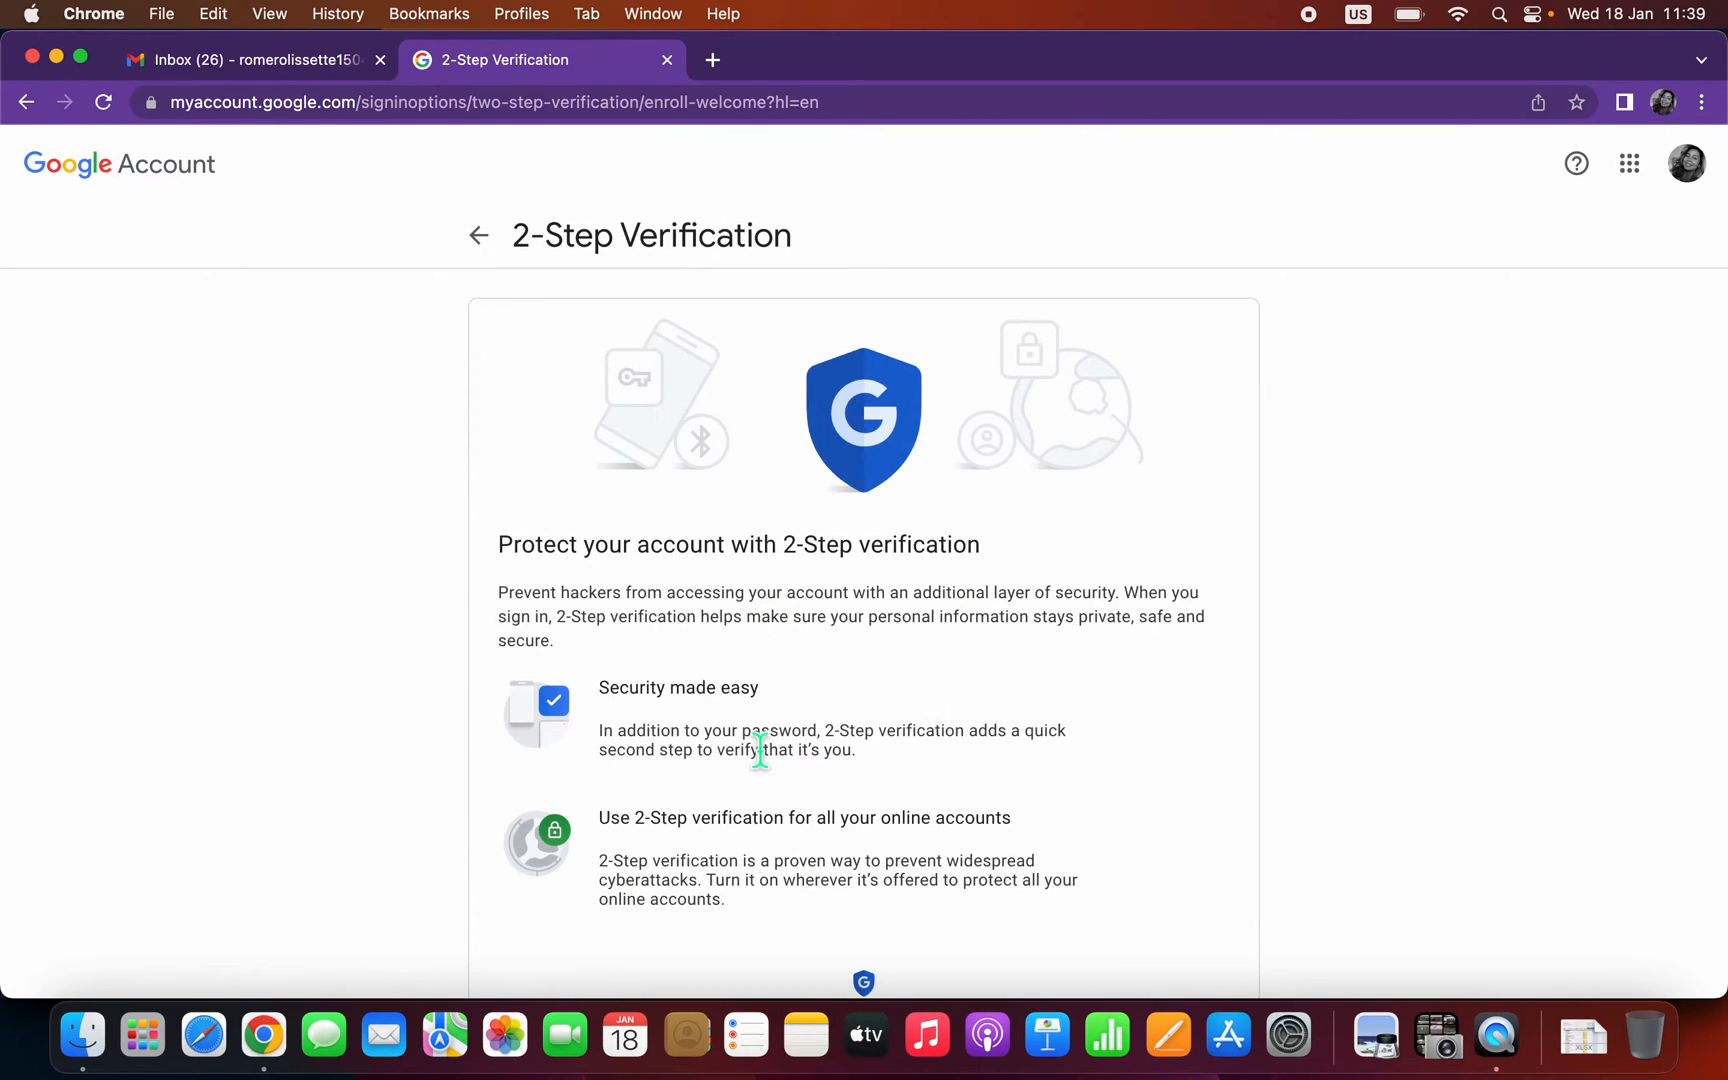
scroll(down, 3)
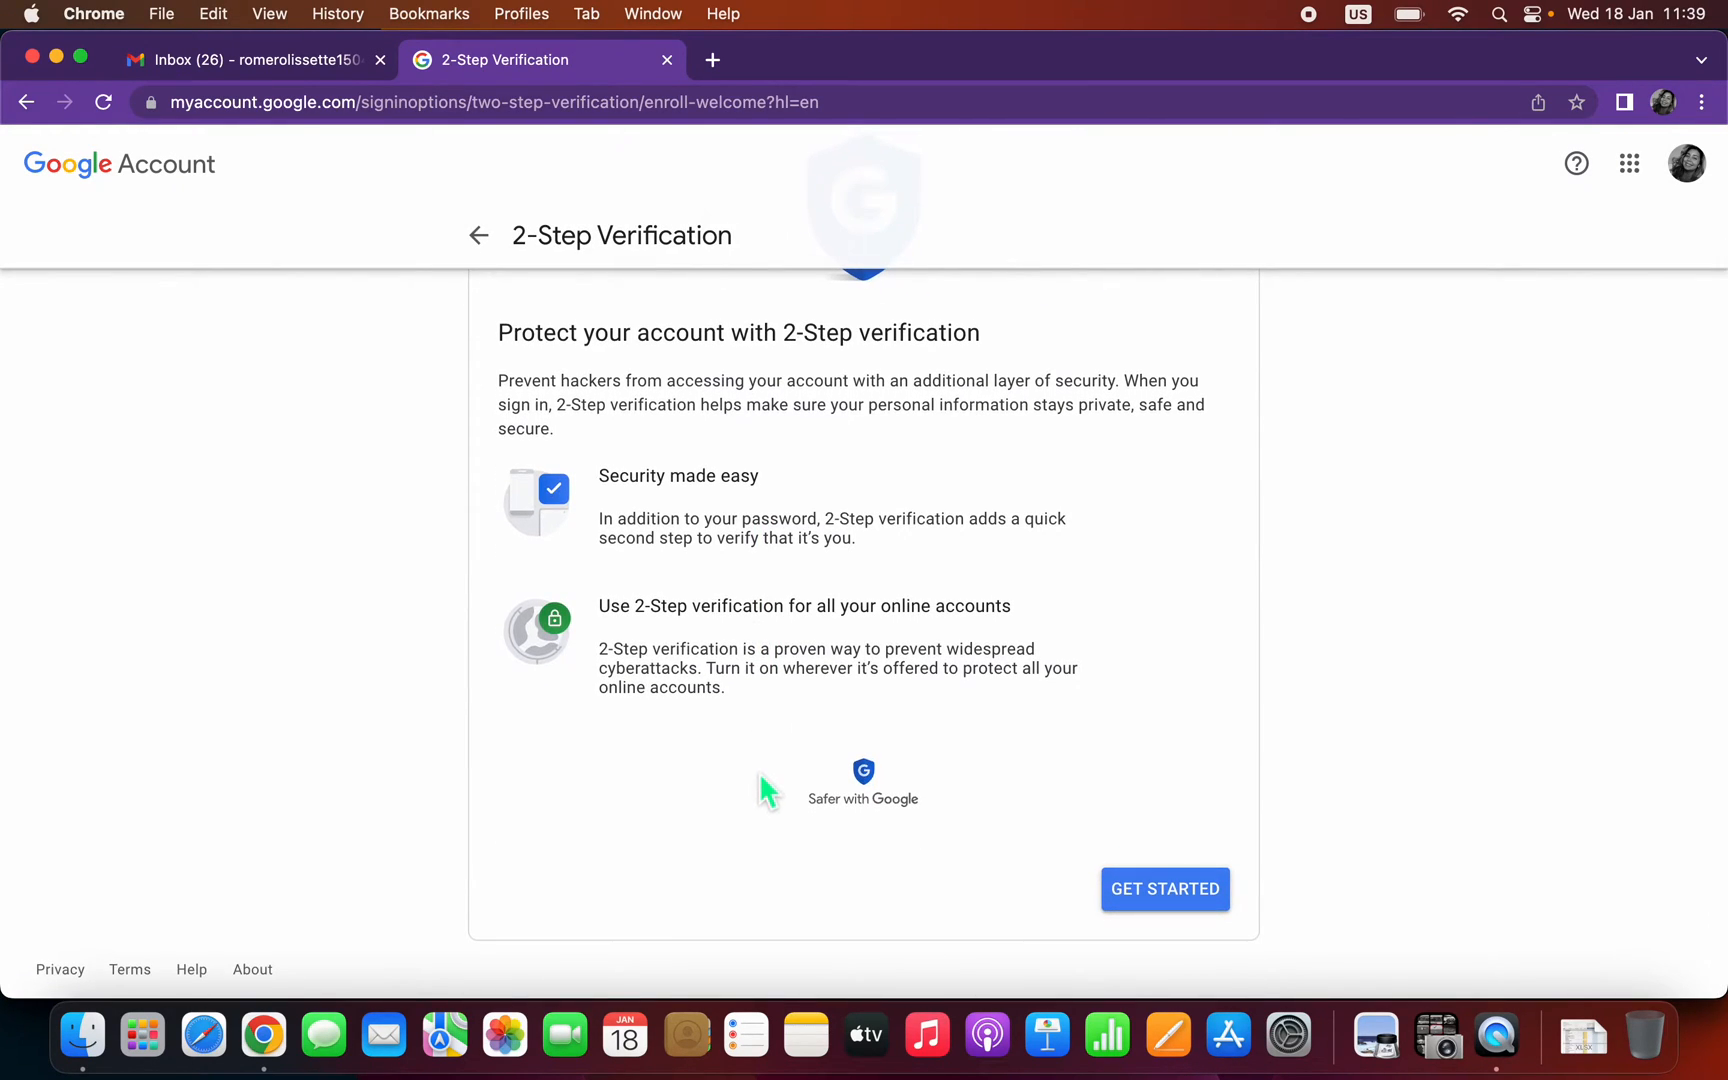
click(1164, 888)
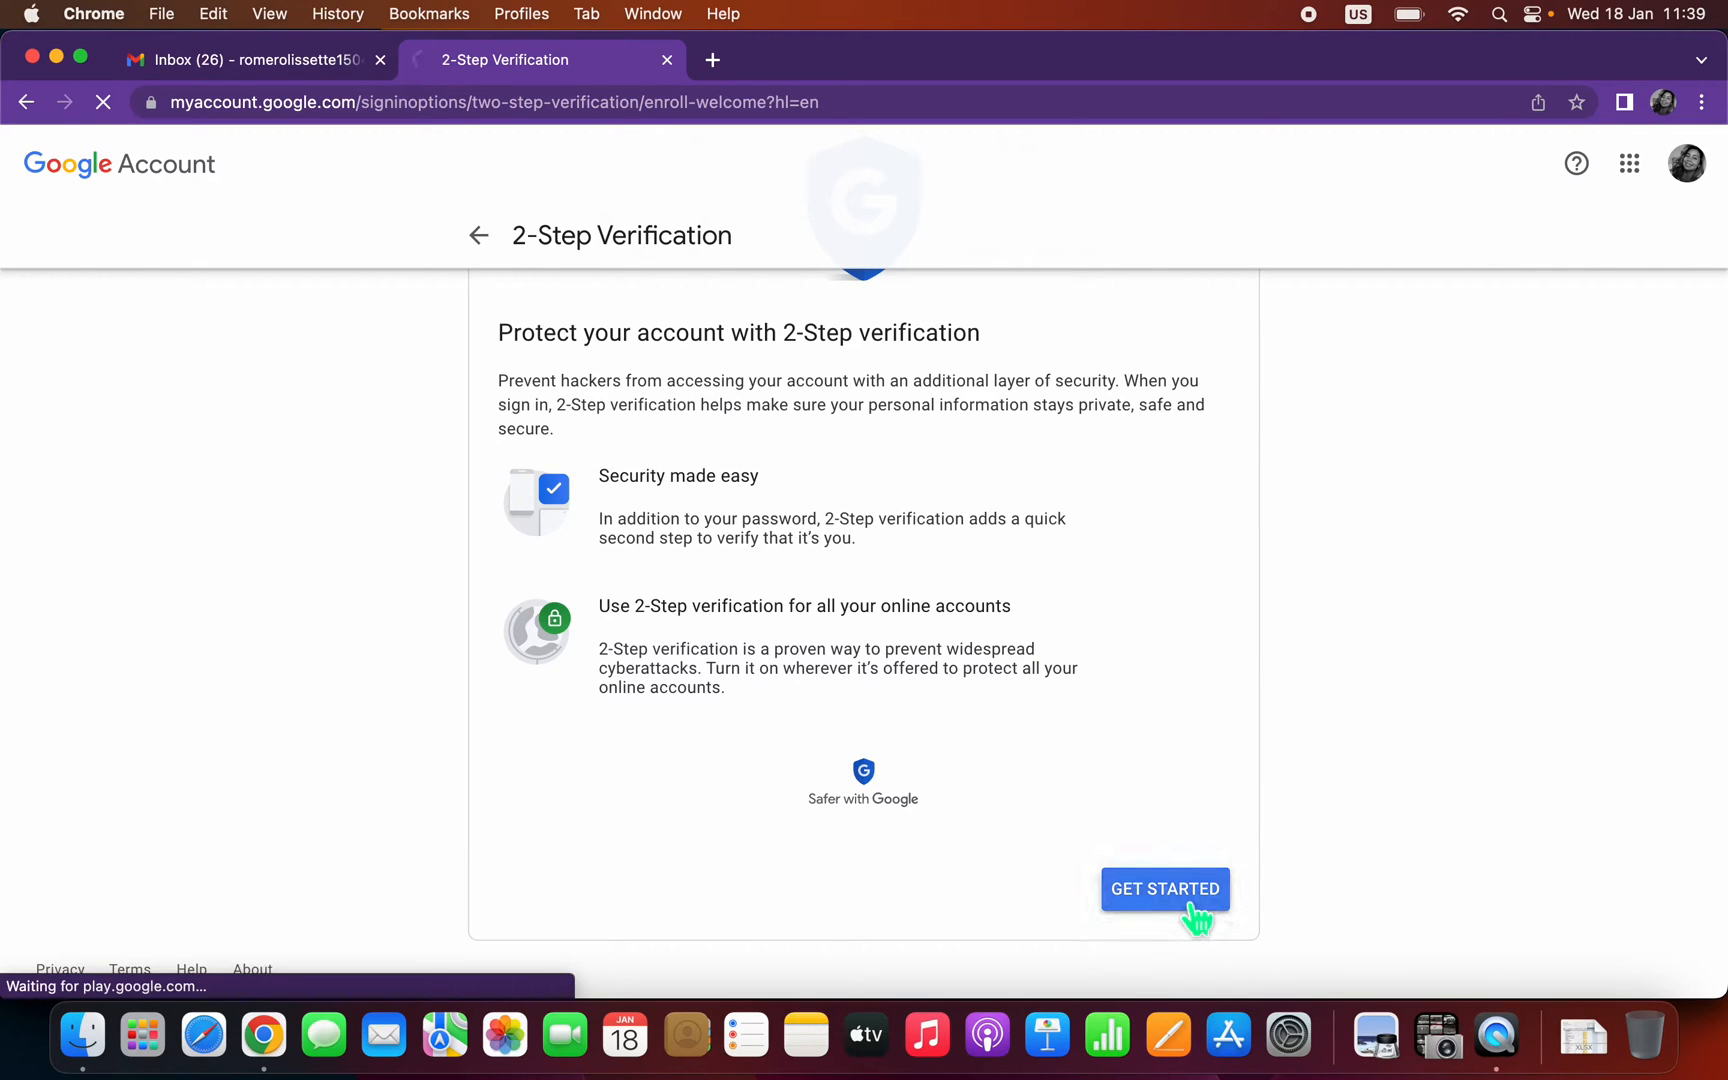
click(1164, 888)
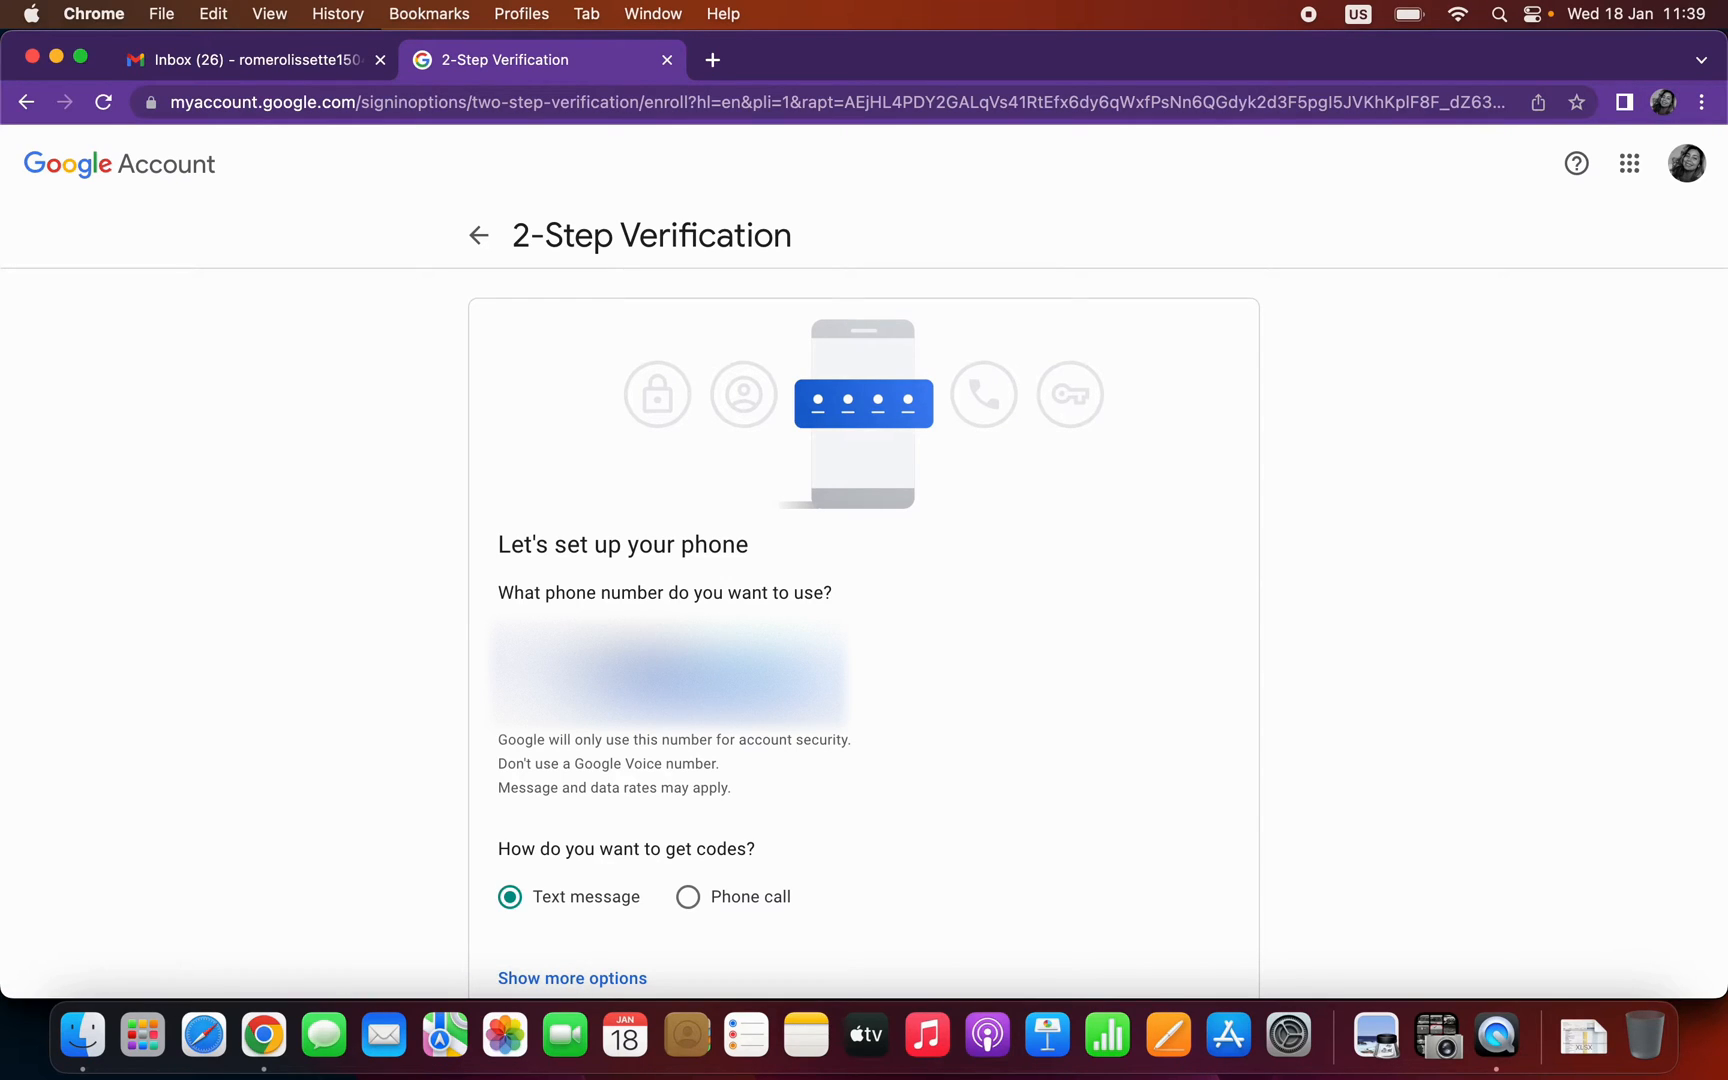
Submit the phone number with Text message chosen for receiving codes
scroll(down, 3)
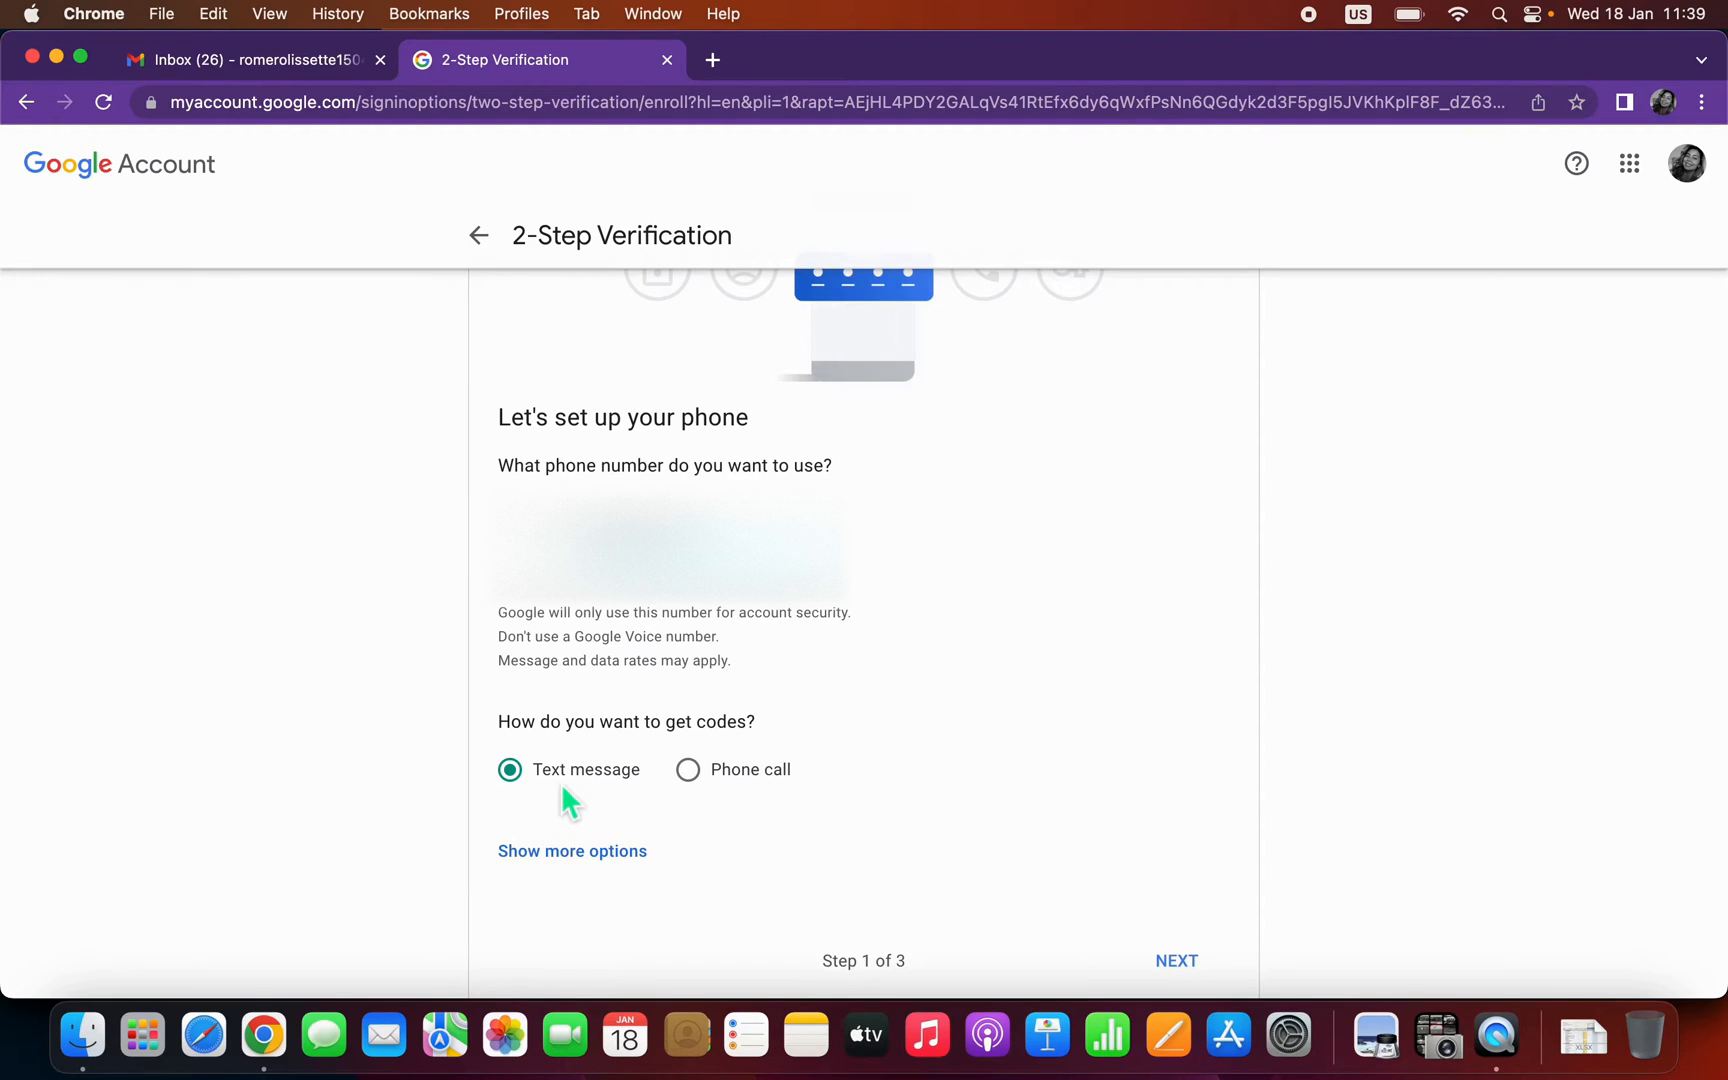
scroll(down, 3)
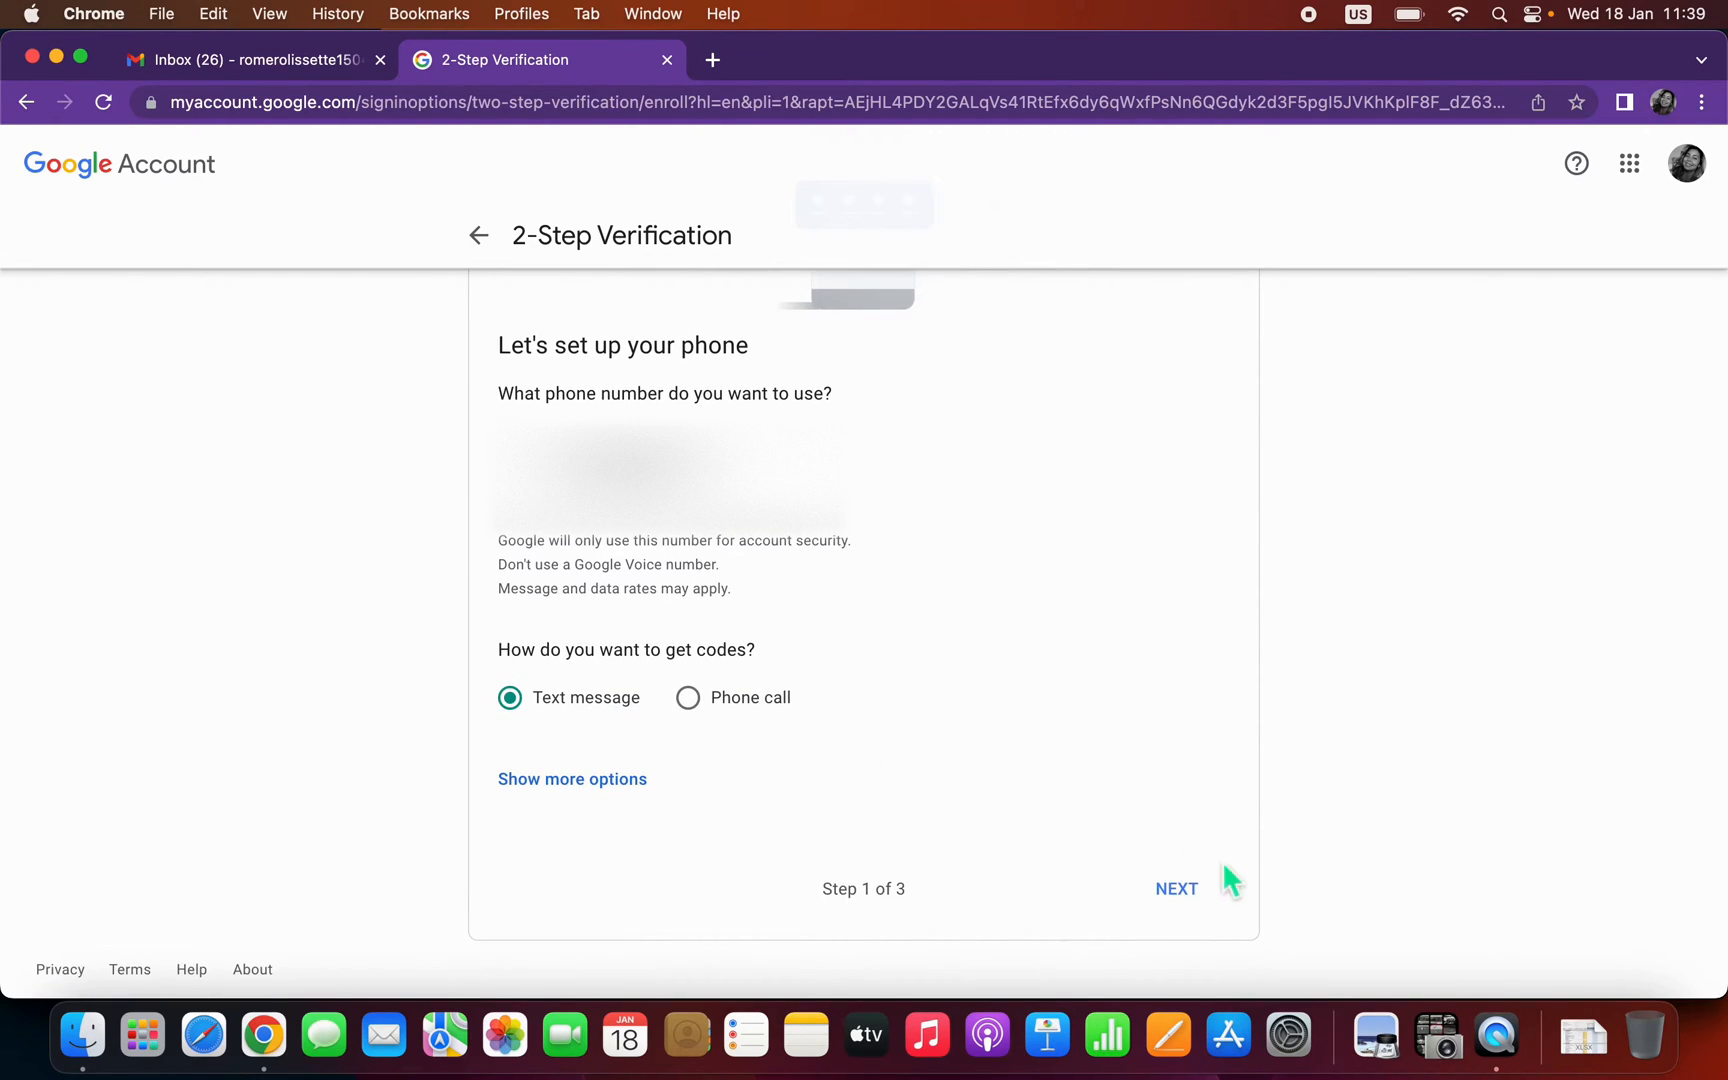
click(1176, 888)
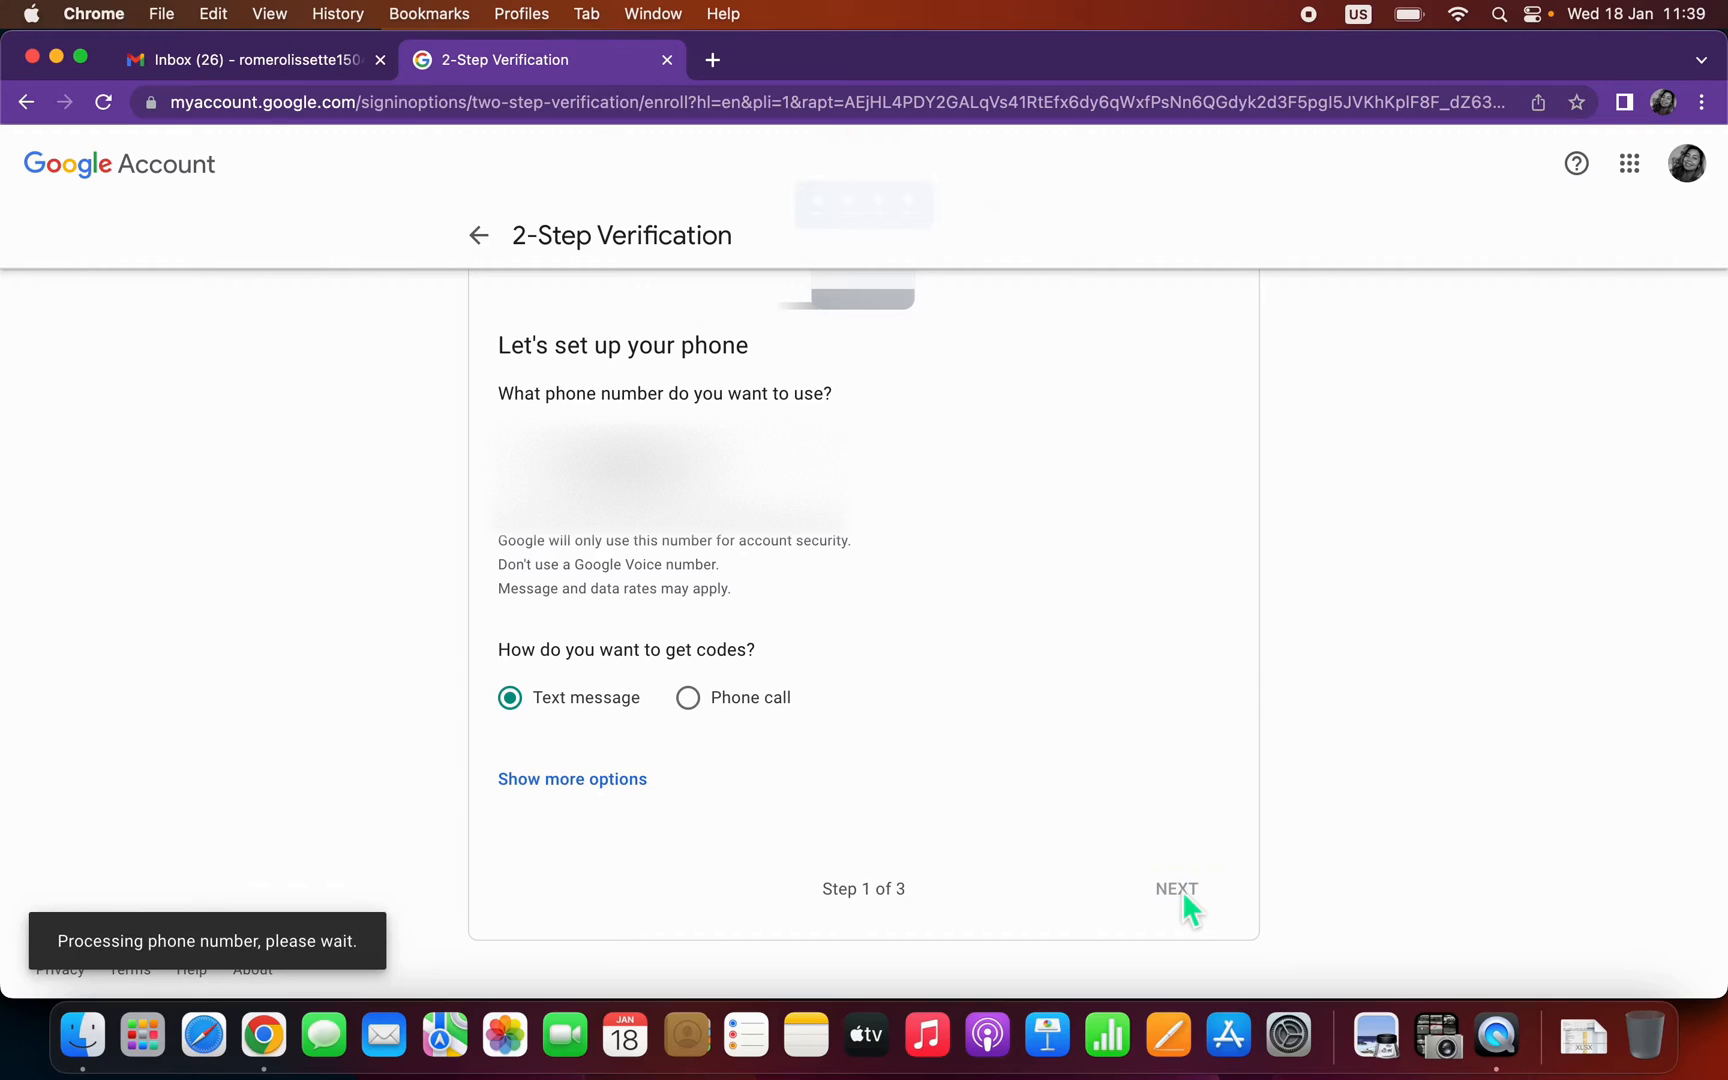
click(1176, 888)
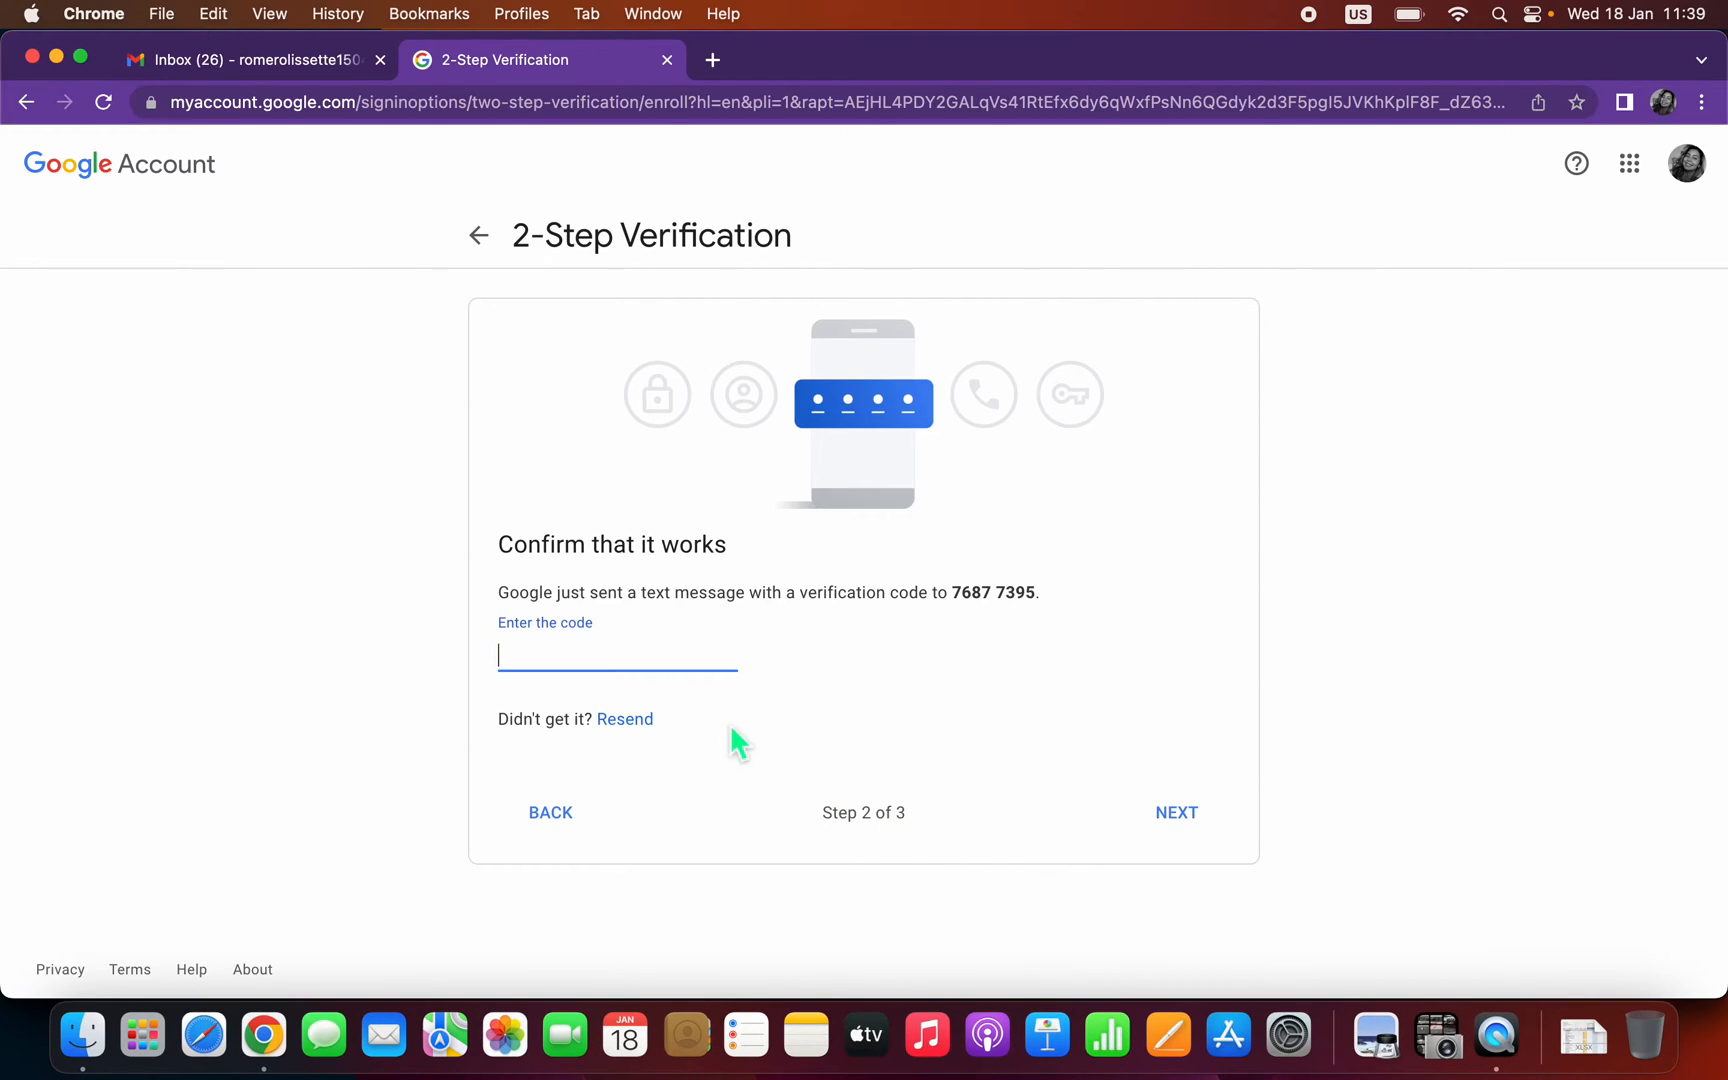
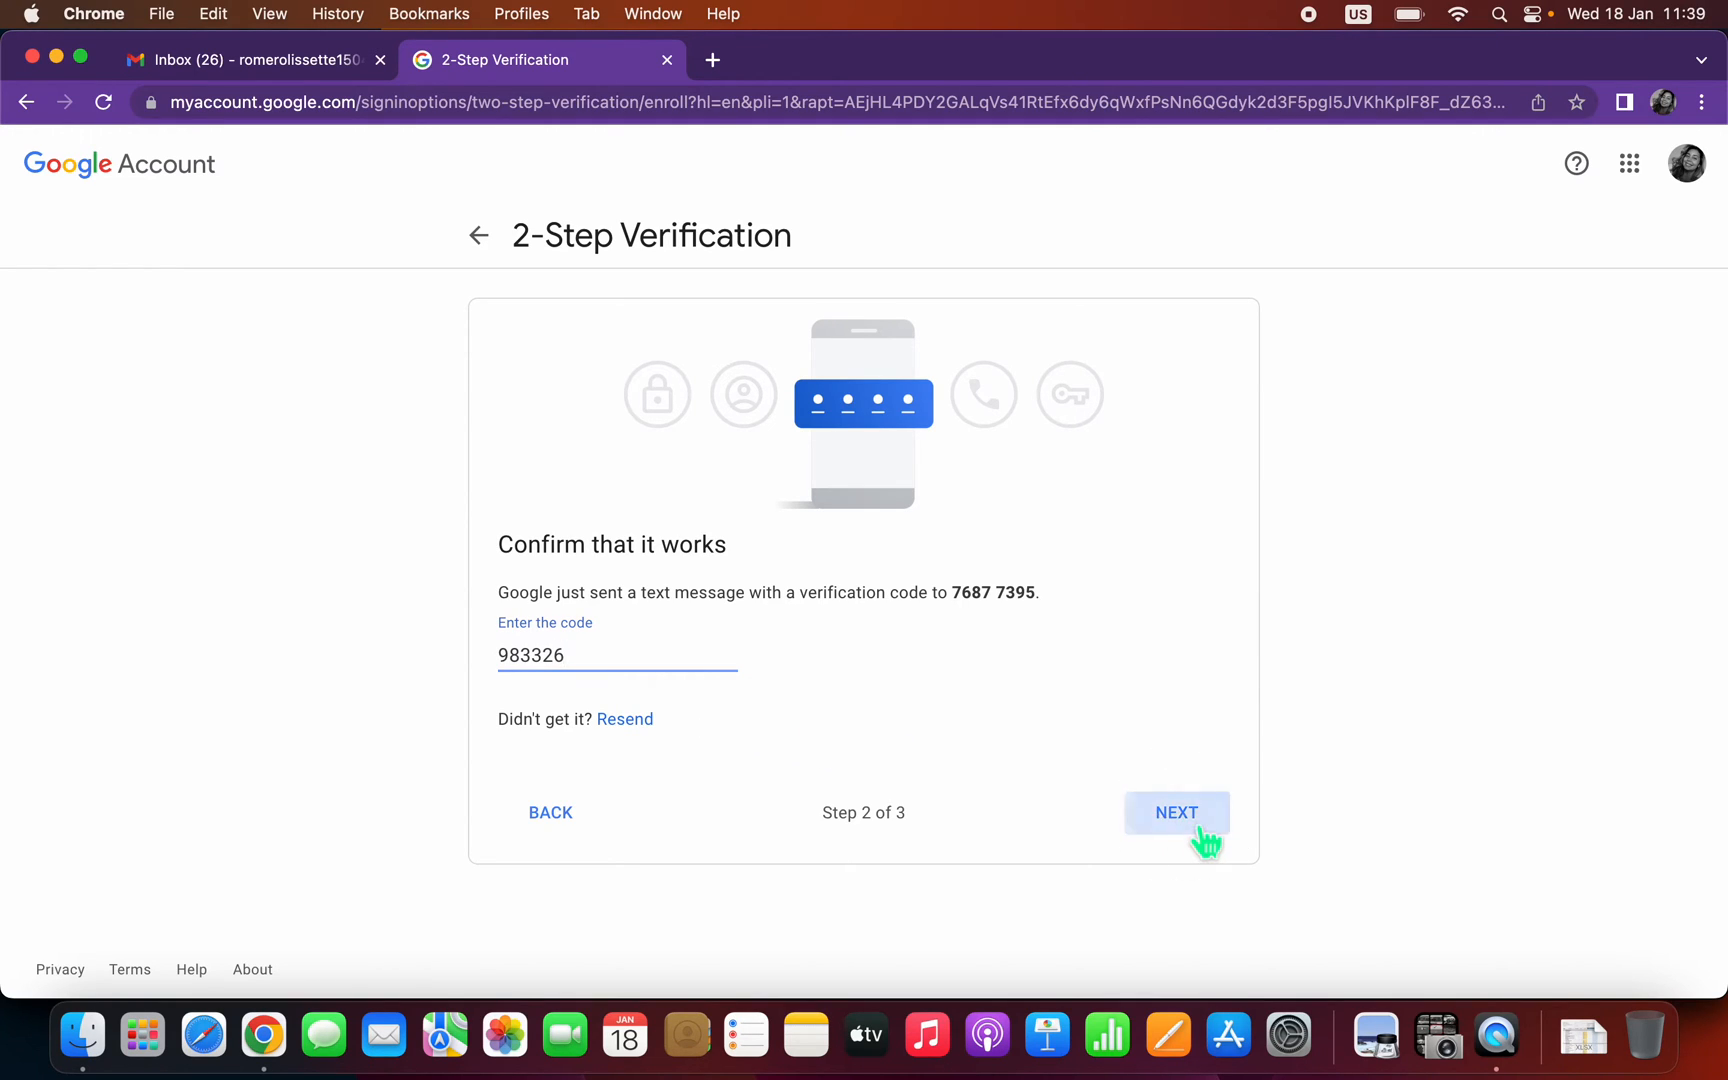
Confirm the code, turn on 2-Step Verification, and return to the Security page
click(1176, 812)
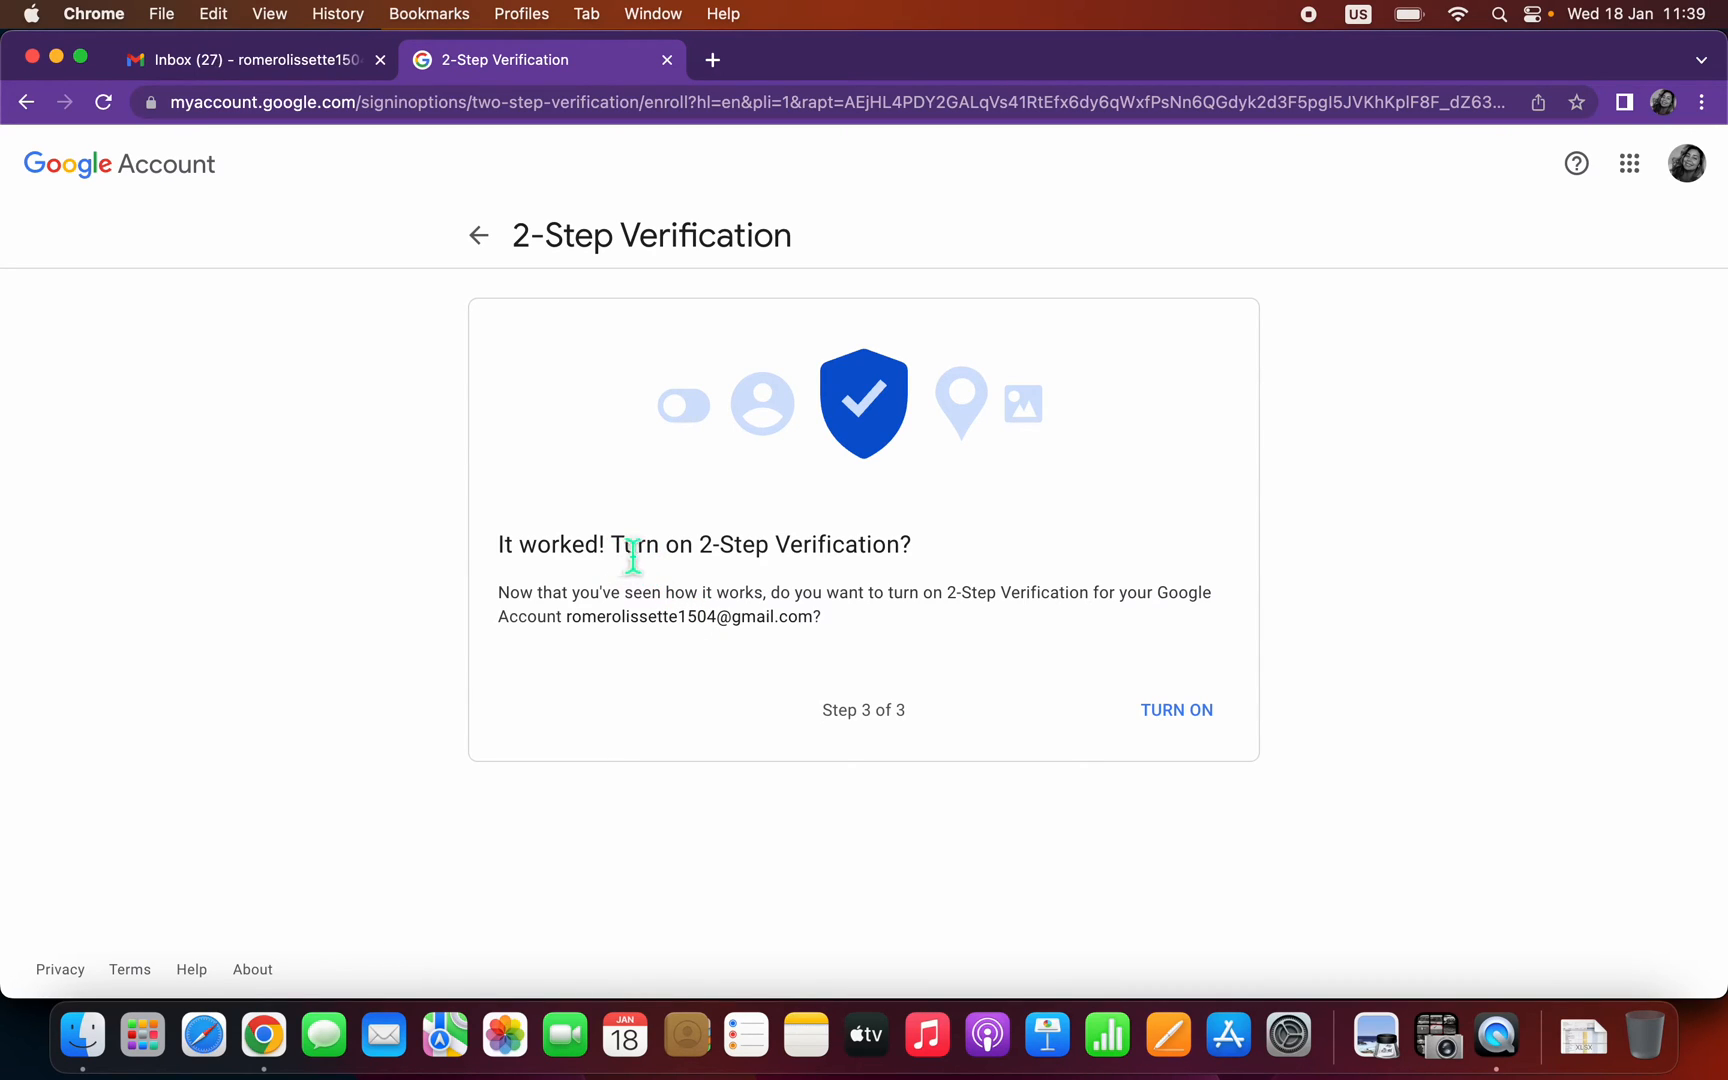
mouse_move(1212, 700)
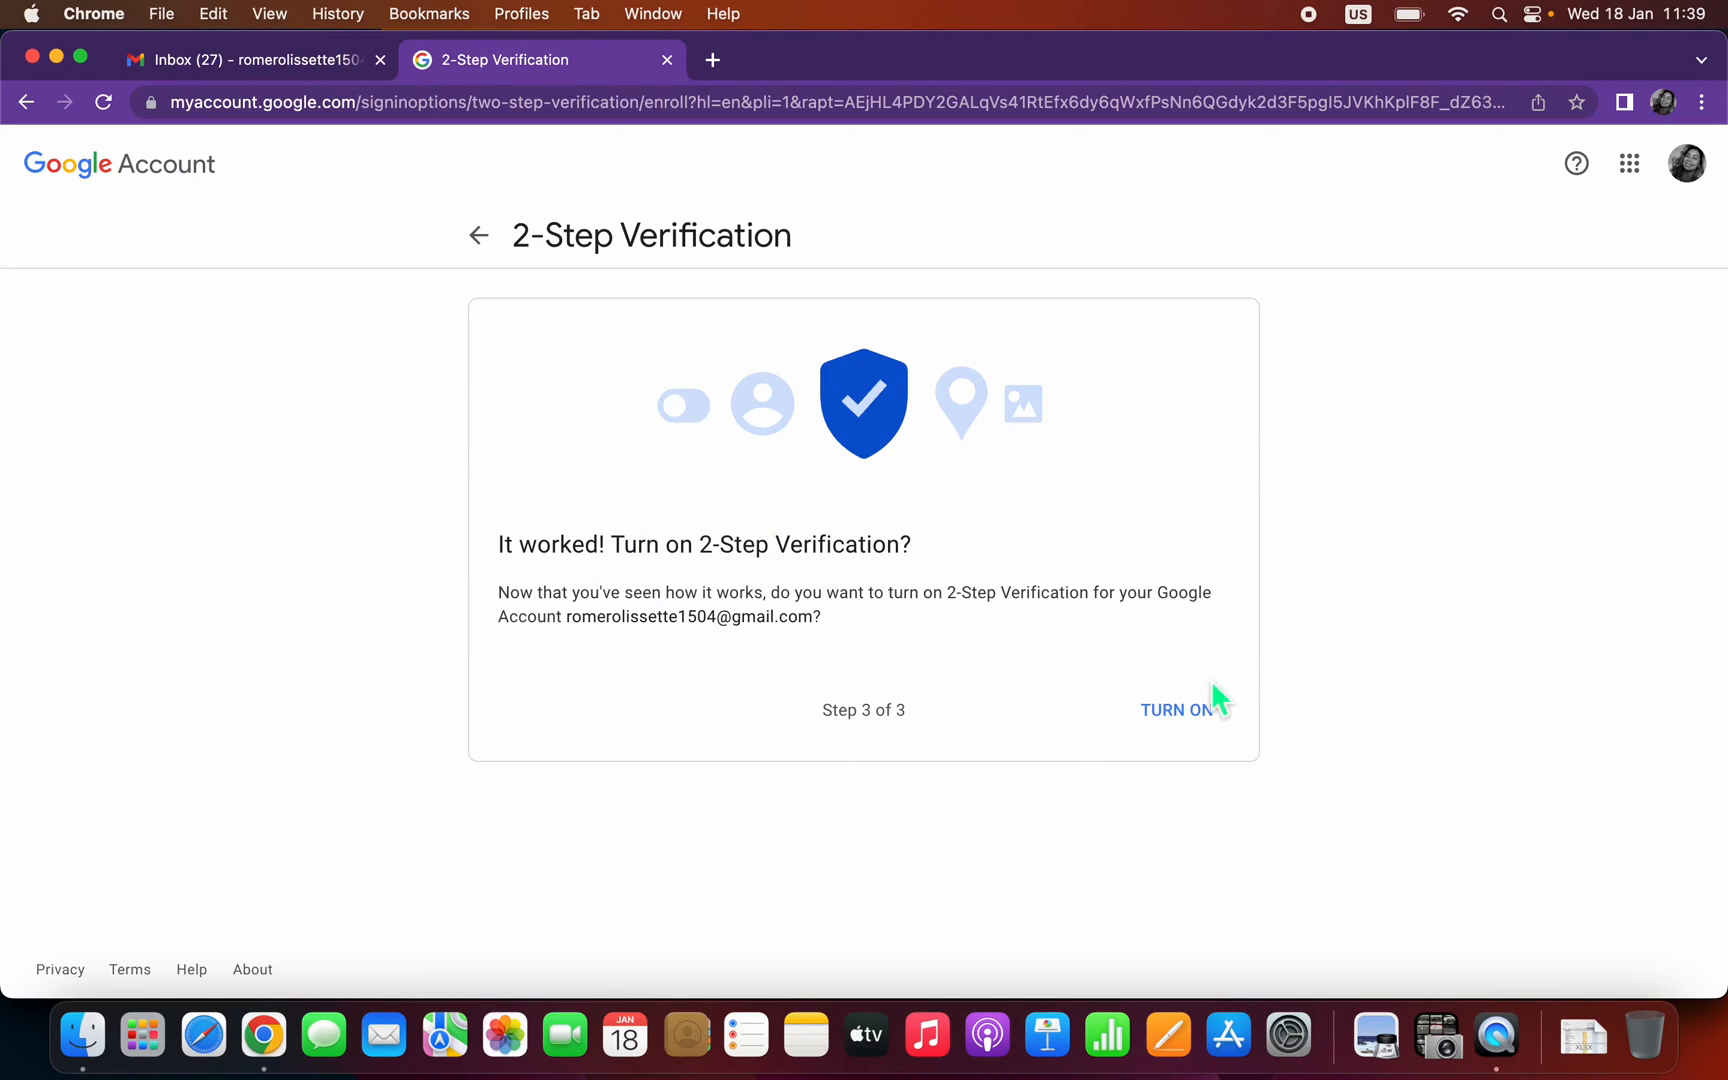
click(1177, 710)
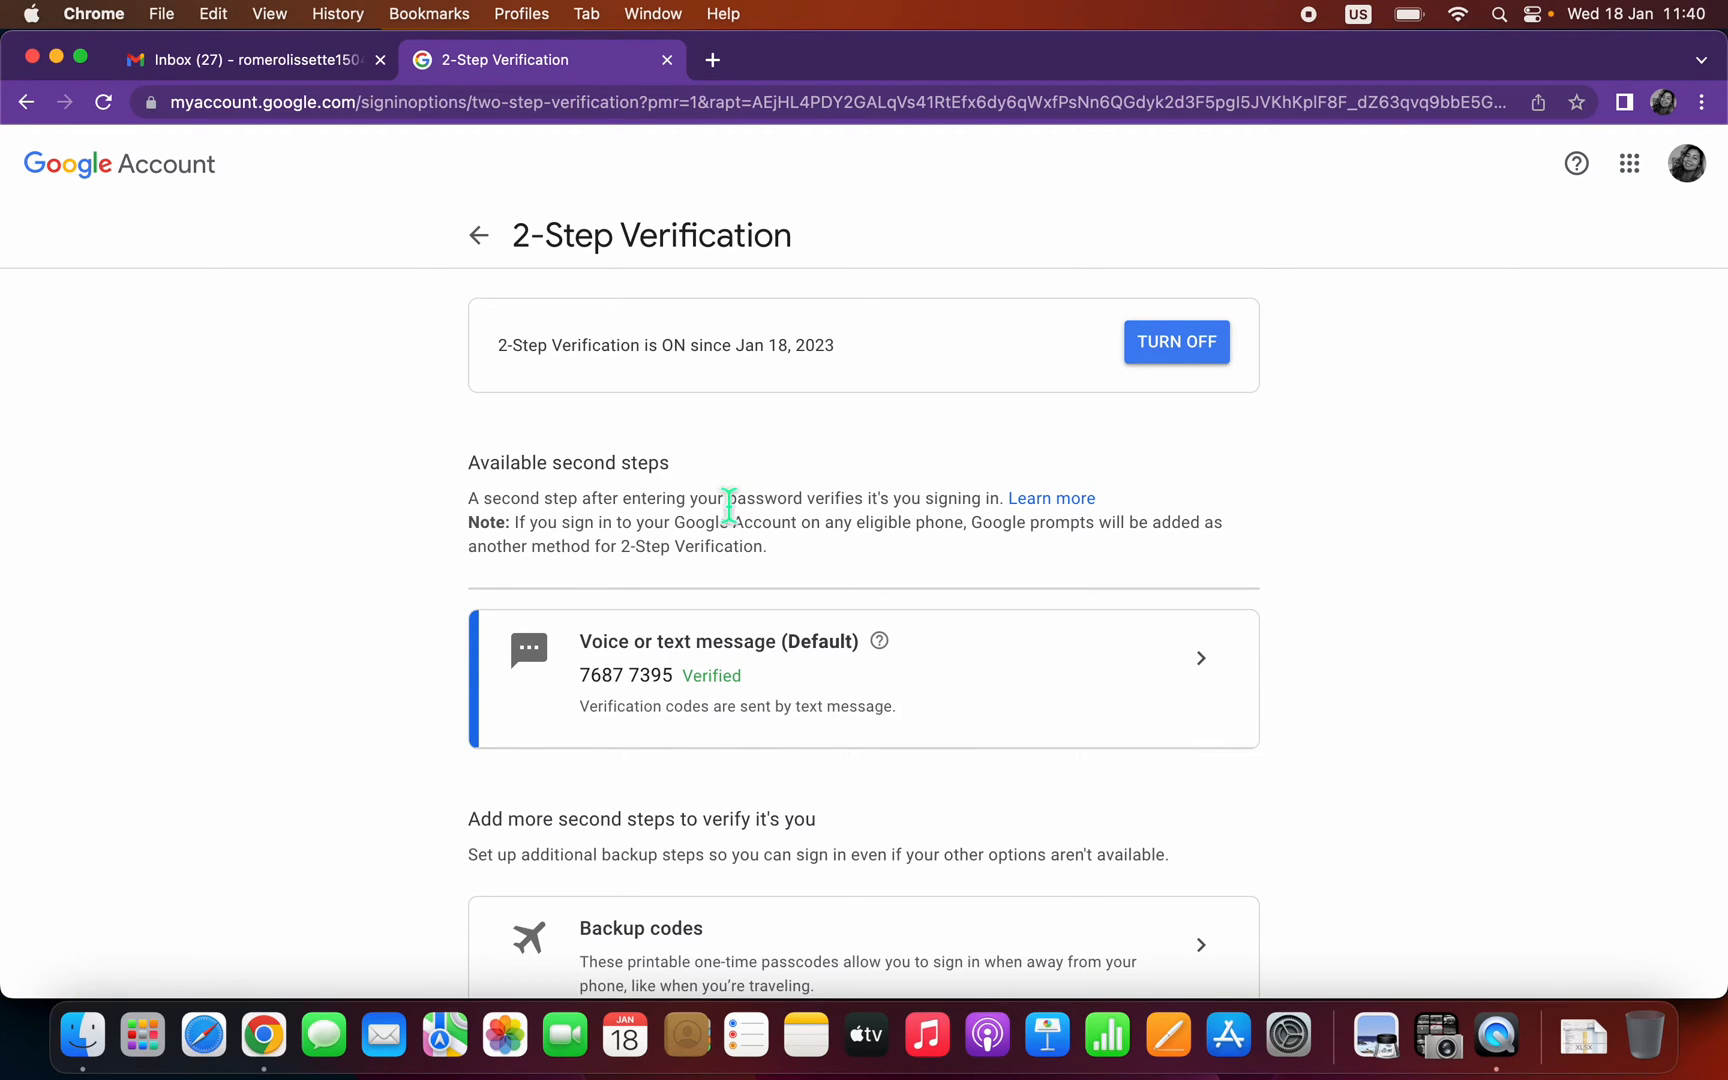
click(477, 235)
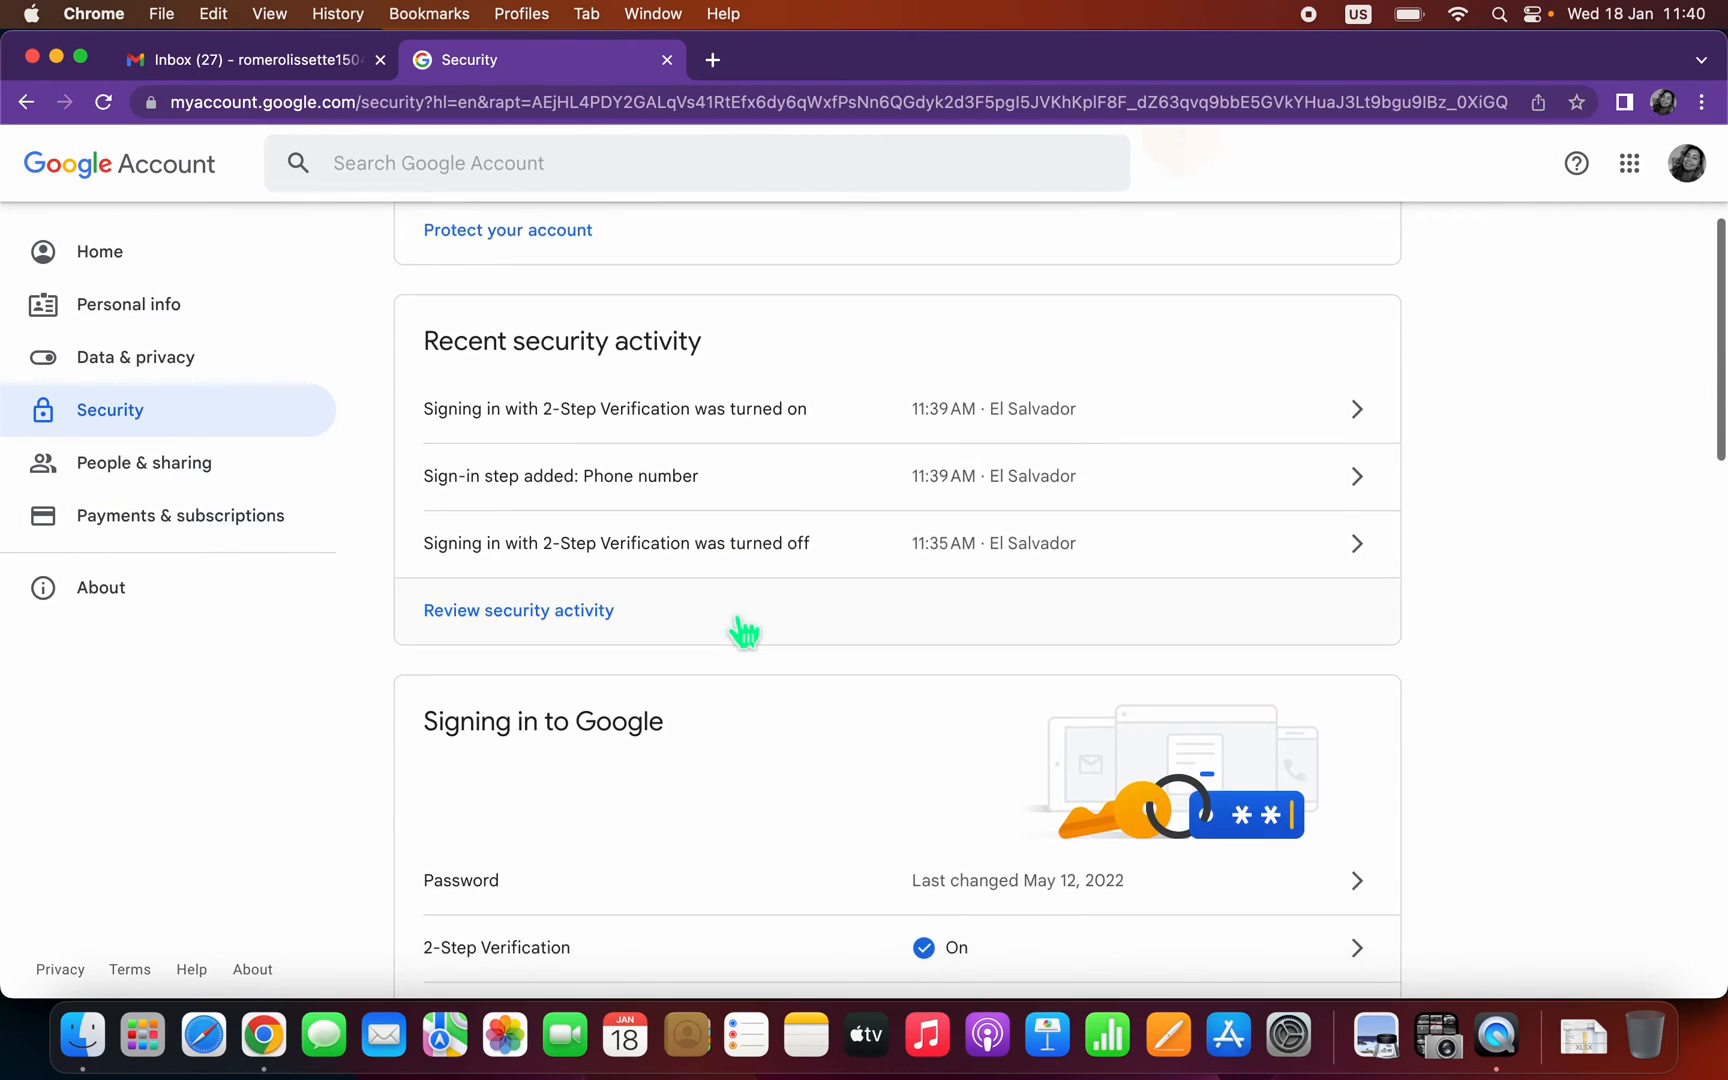
Open App passwords under 'Signing in to Google'
scroll(down, 3)
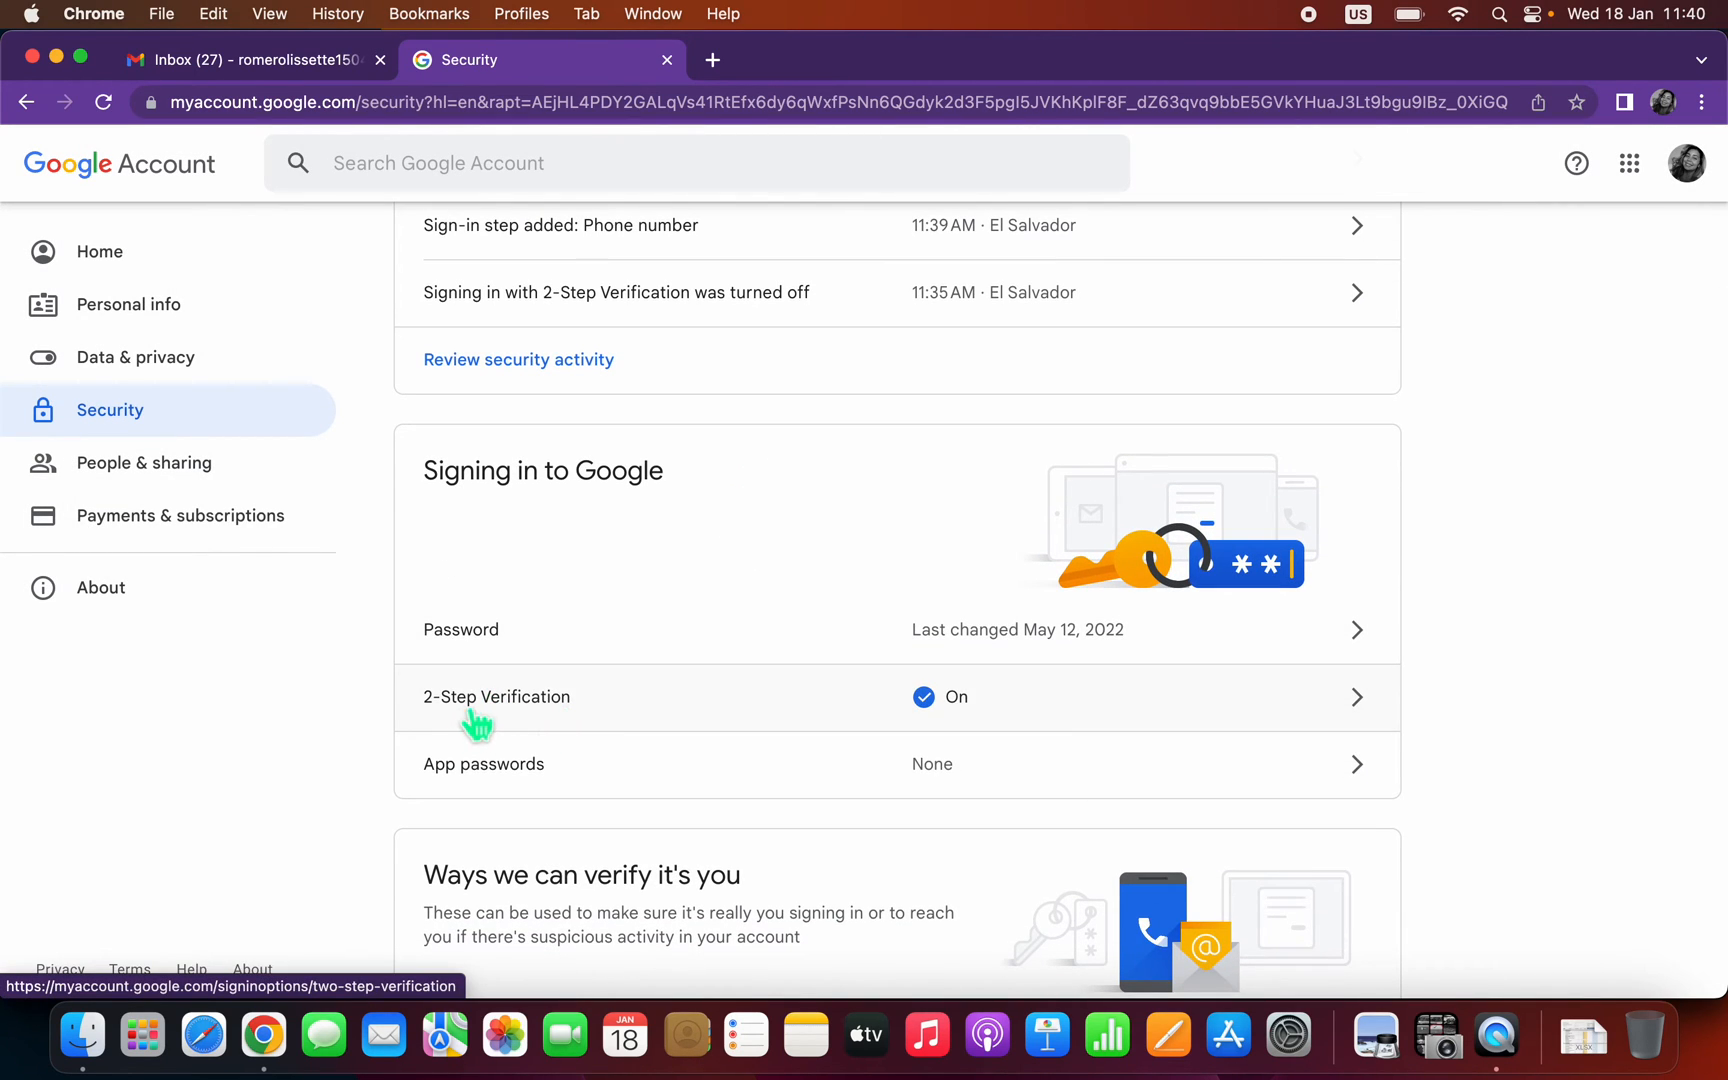
mouse_move(493, 795)
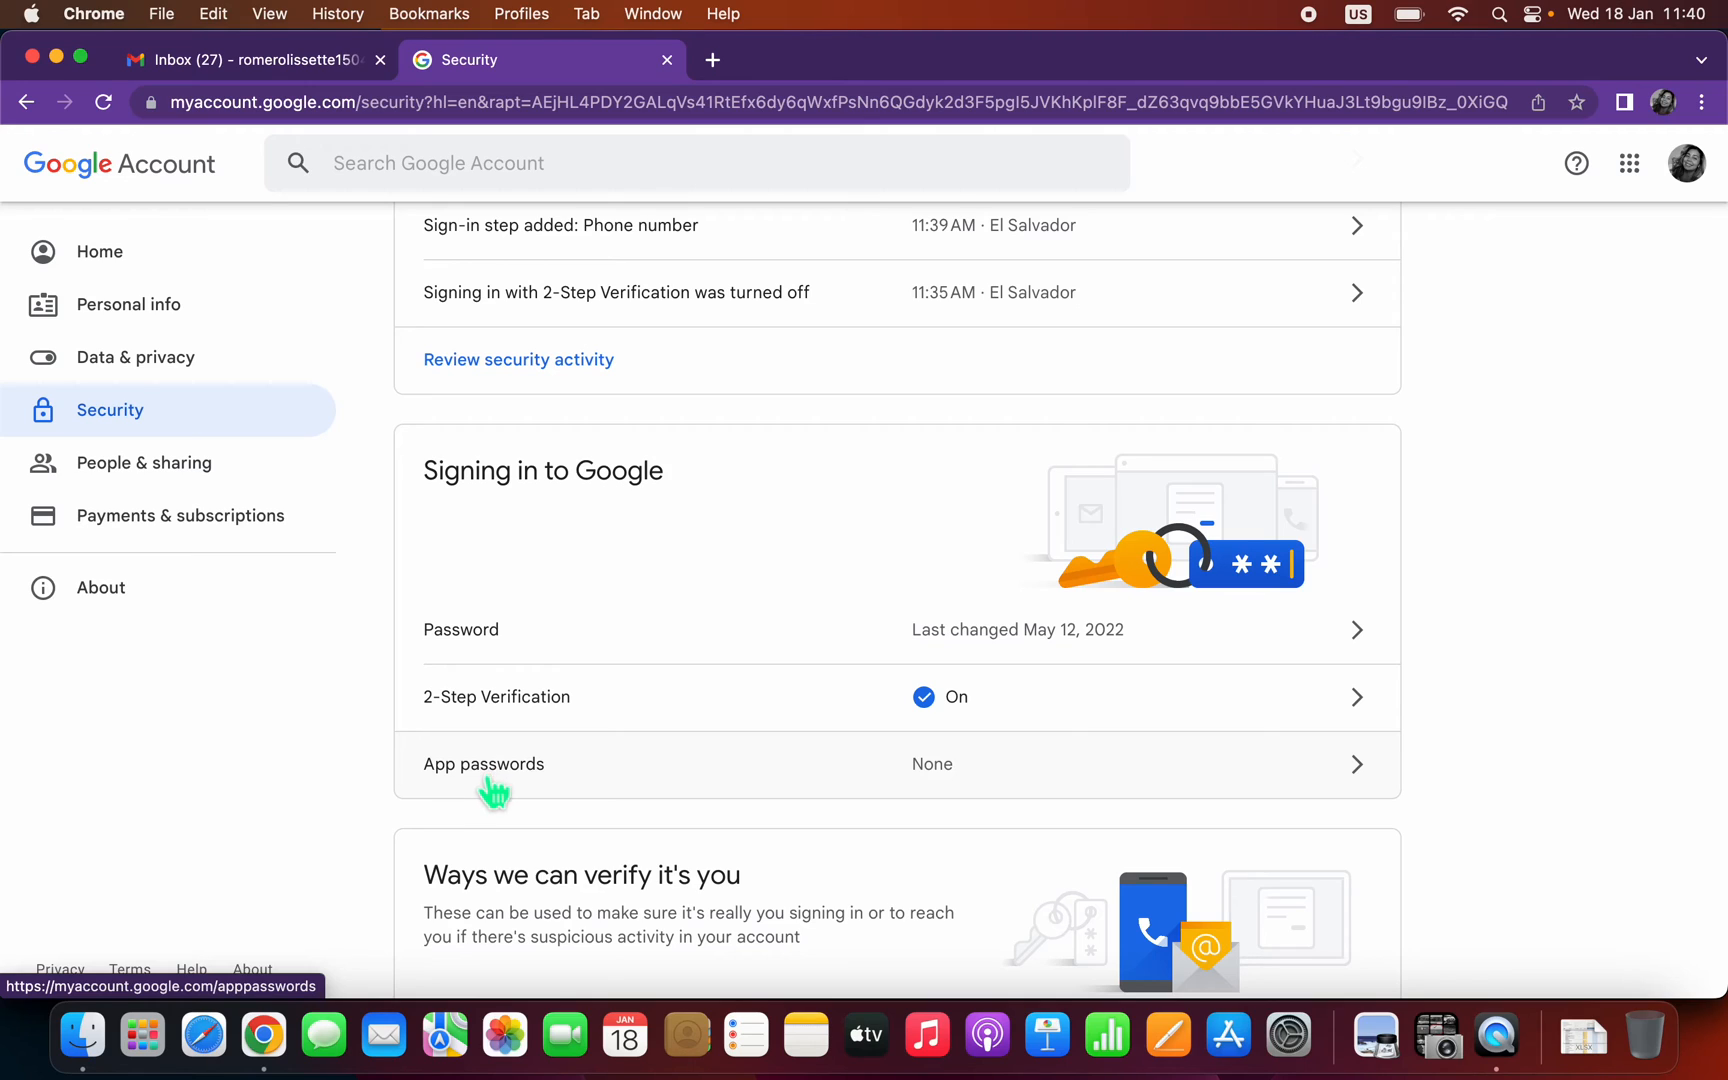
click(483, 764)
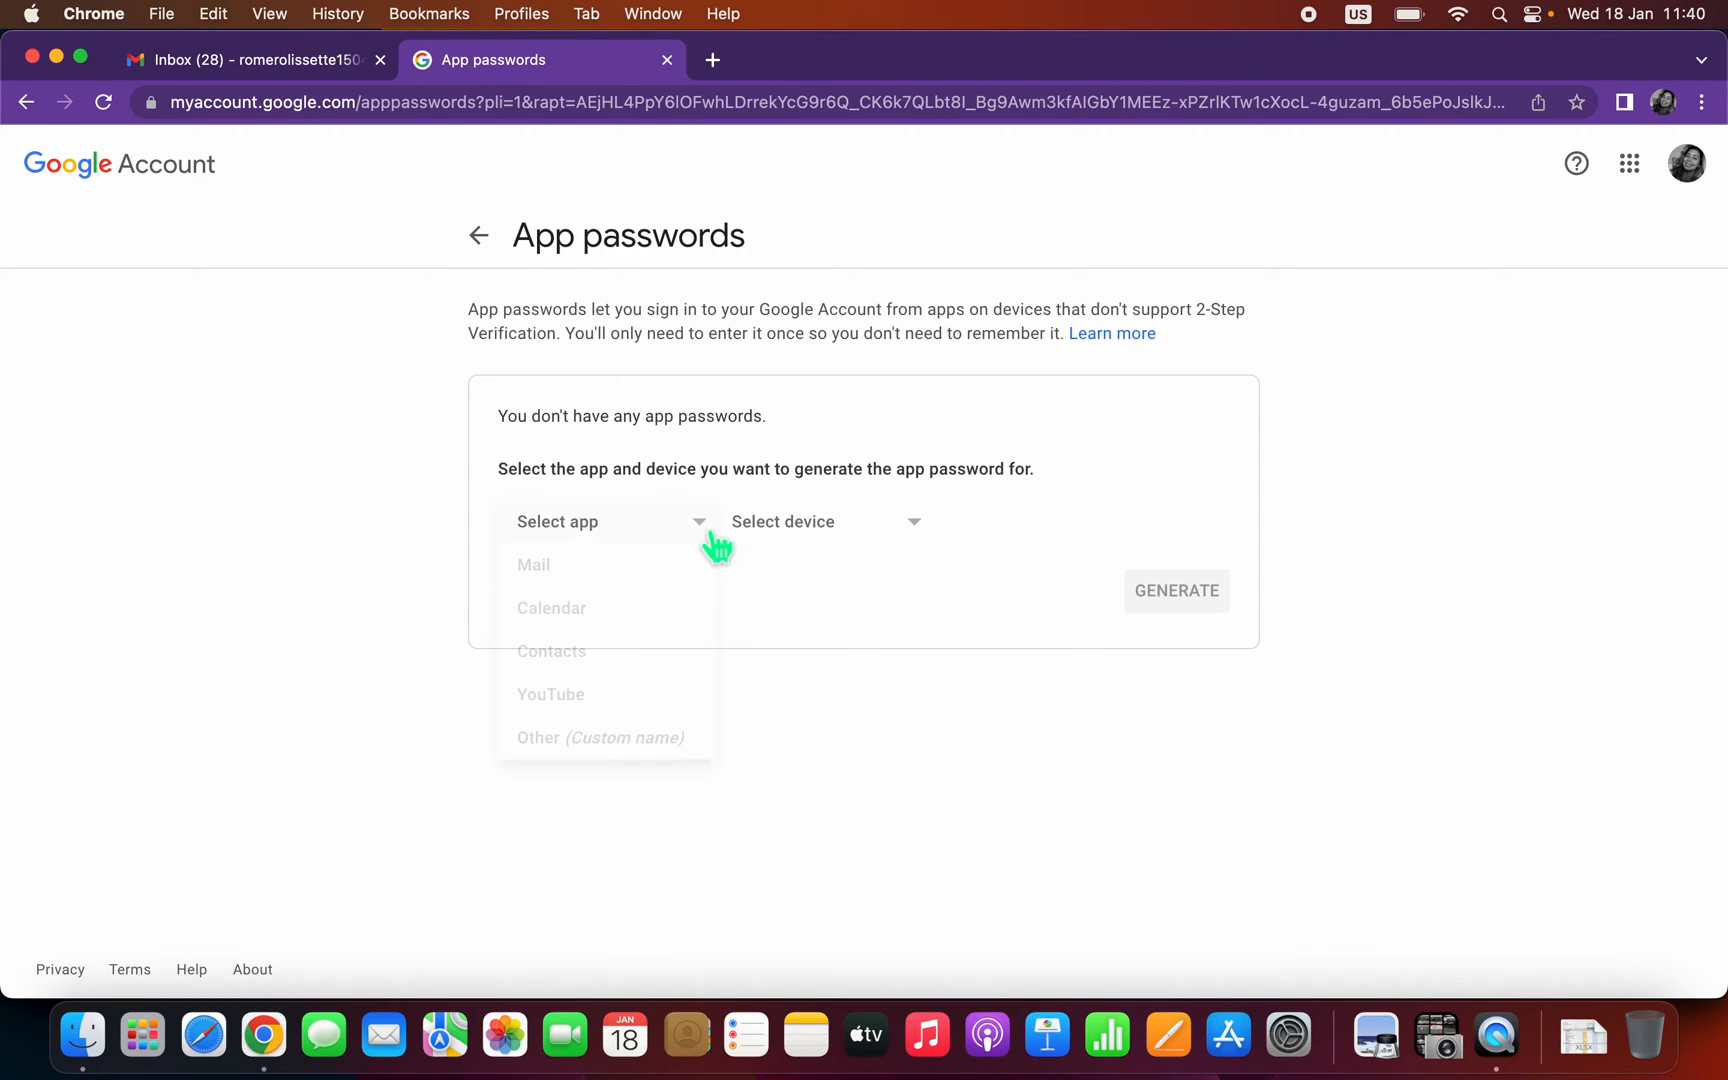
Generate an app password for Mail on a Windows Computer and dismiss it
click(605, 521)
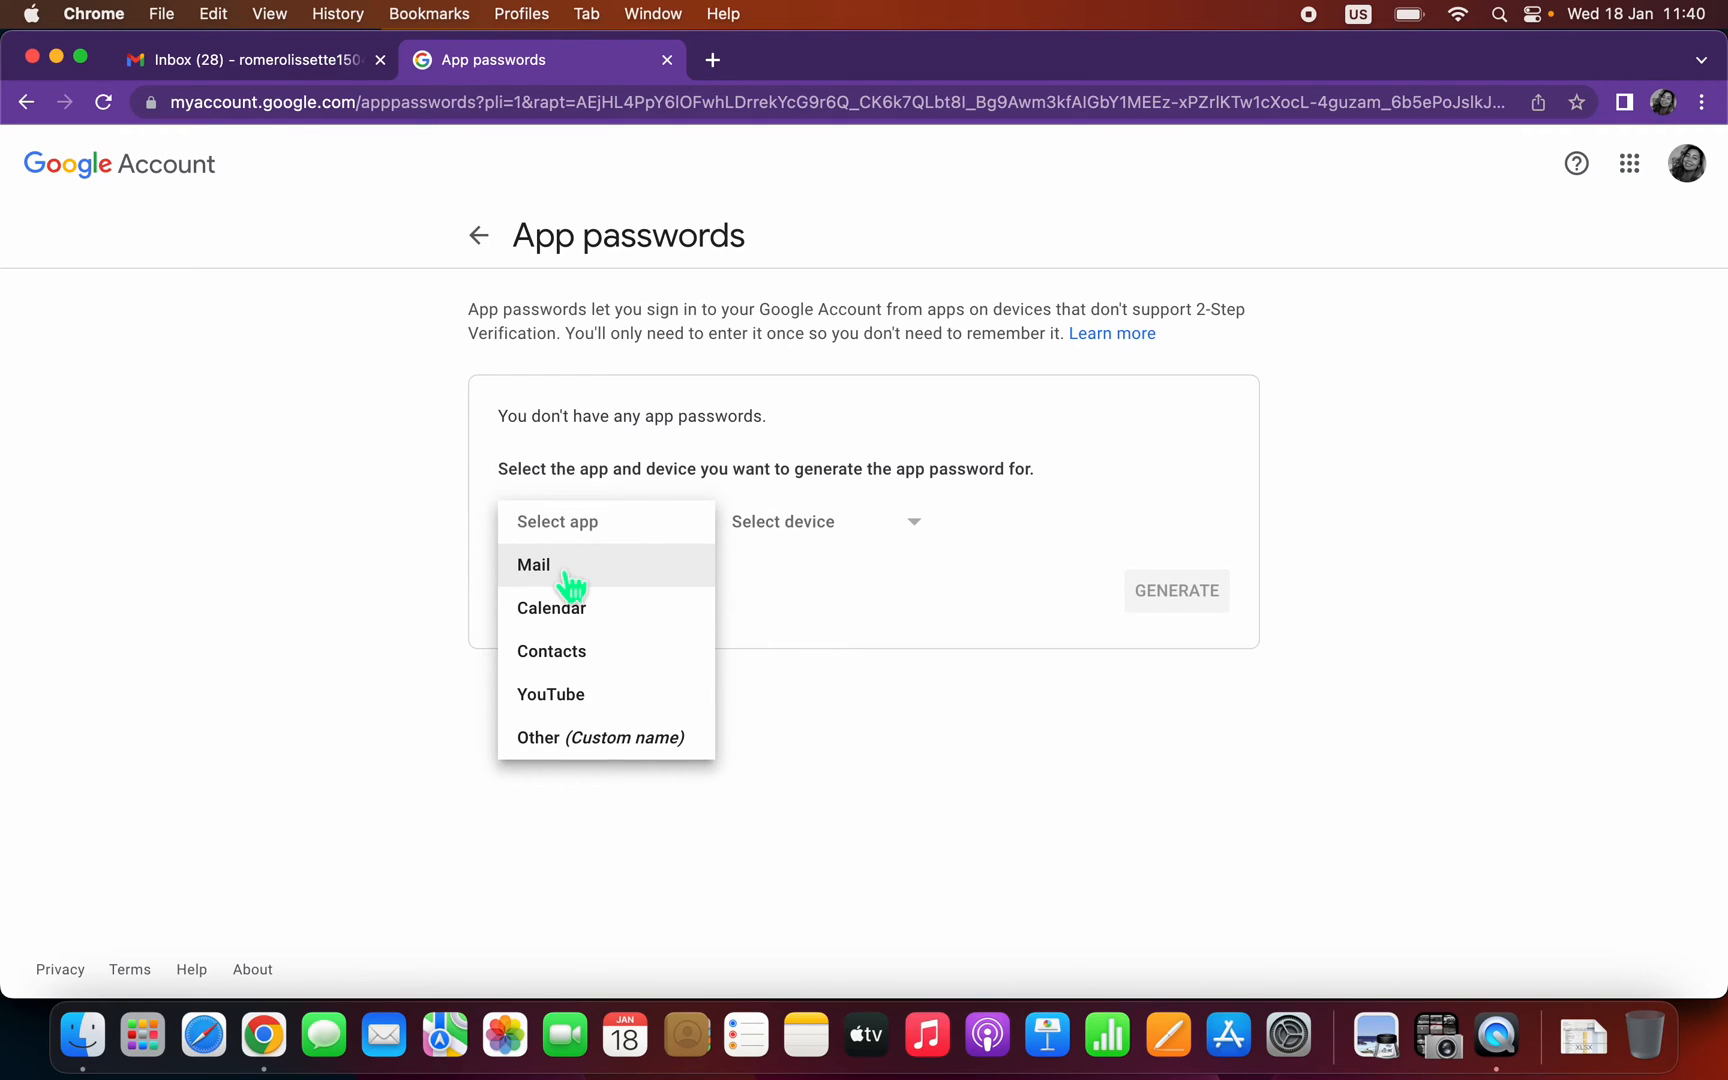
click(533, 563)
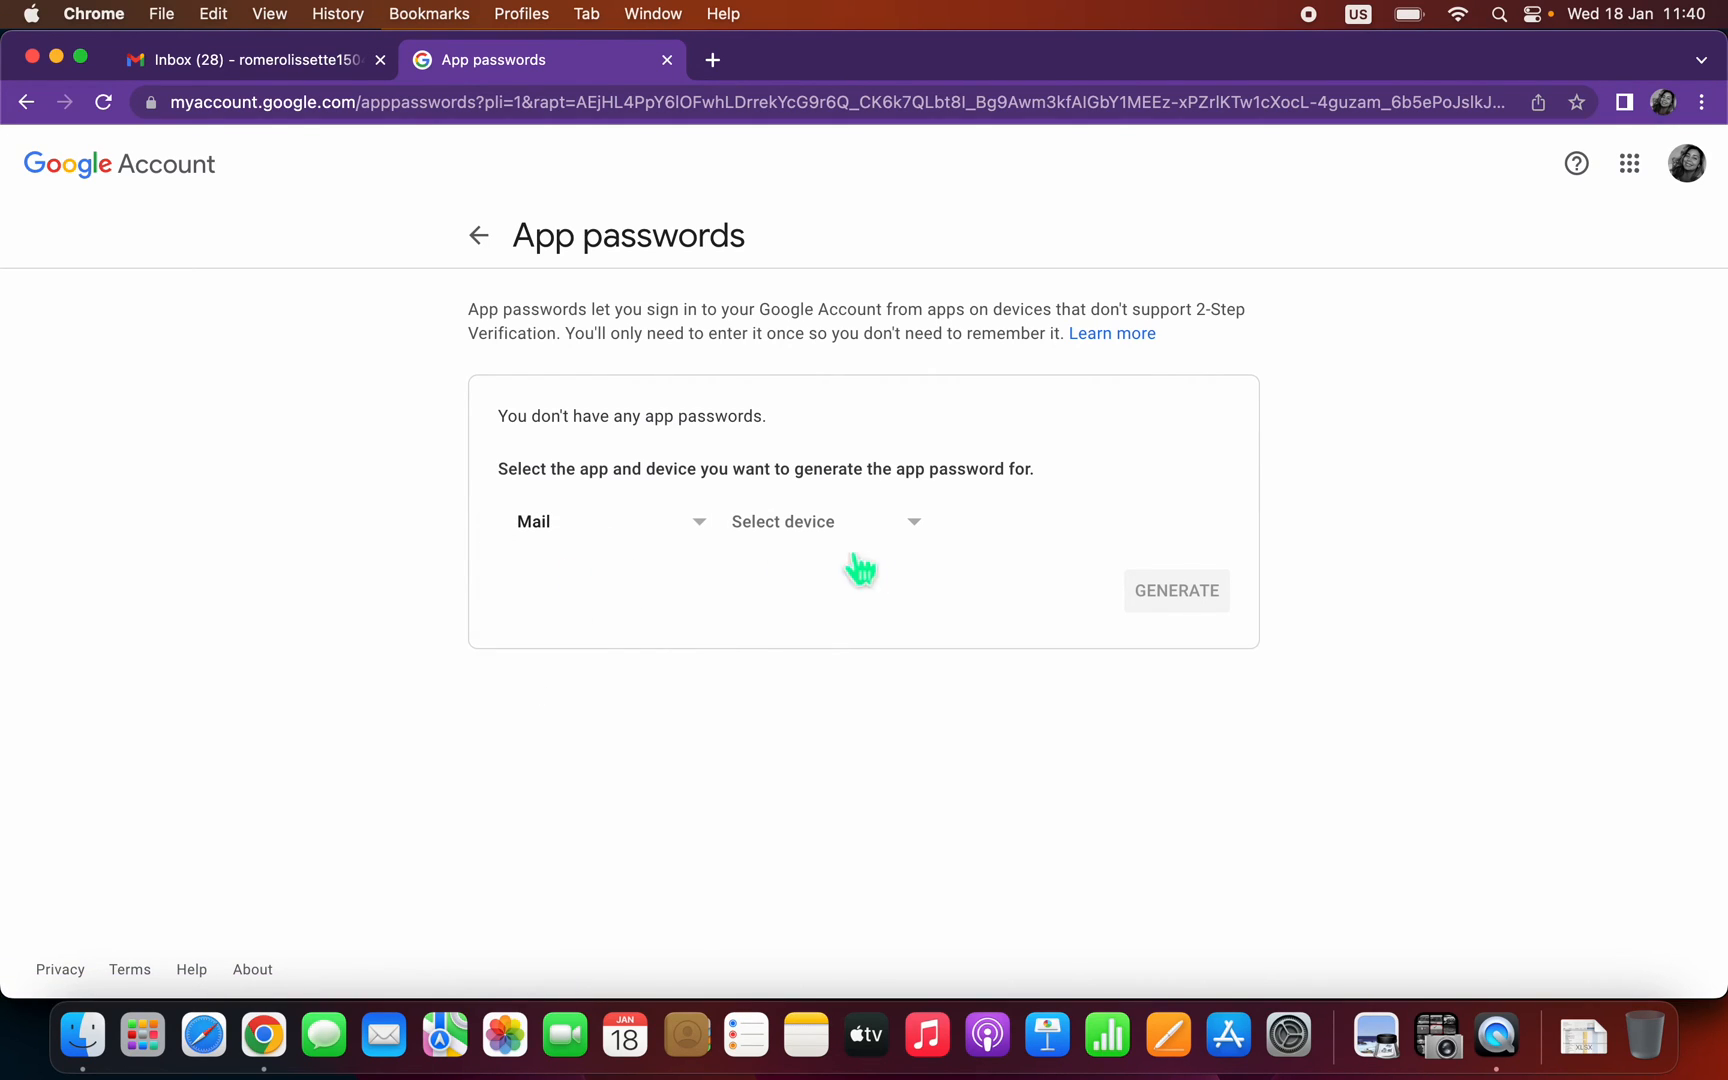
click(821, 521)
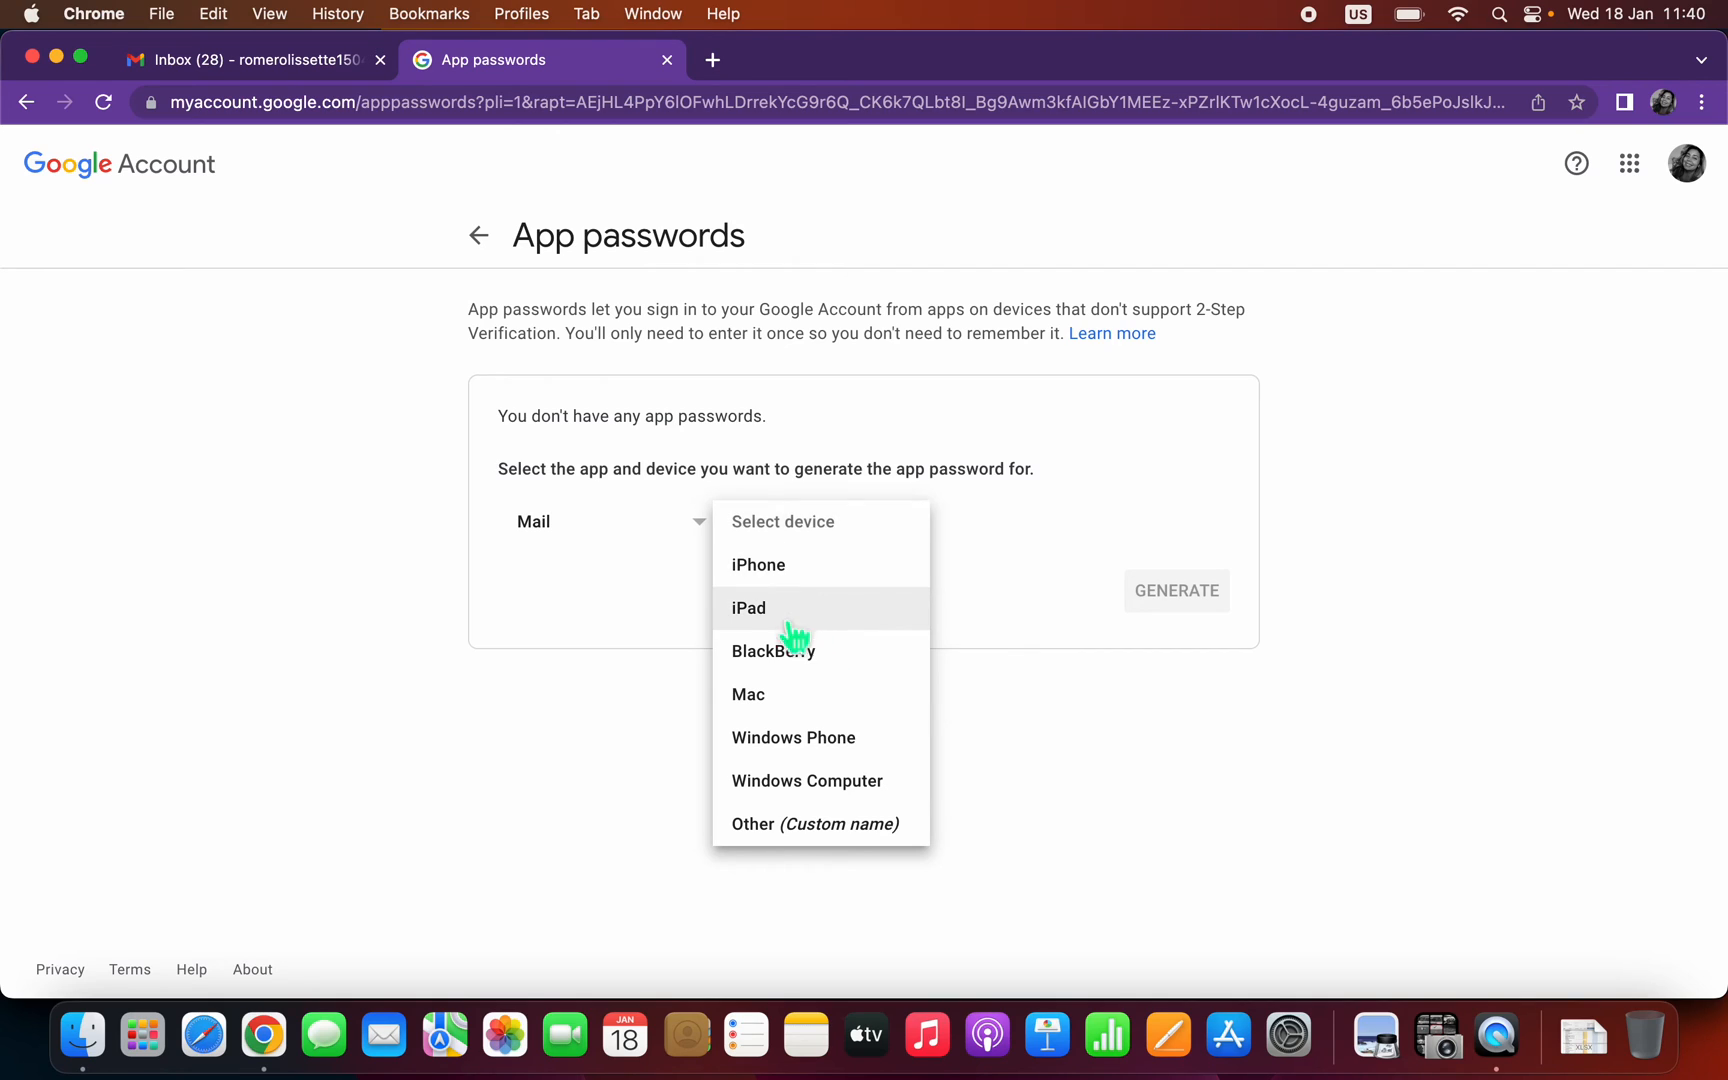
click(807, 780)
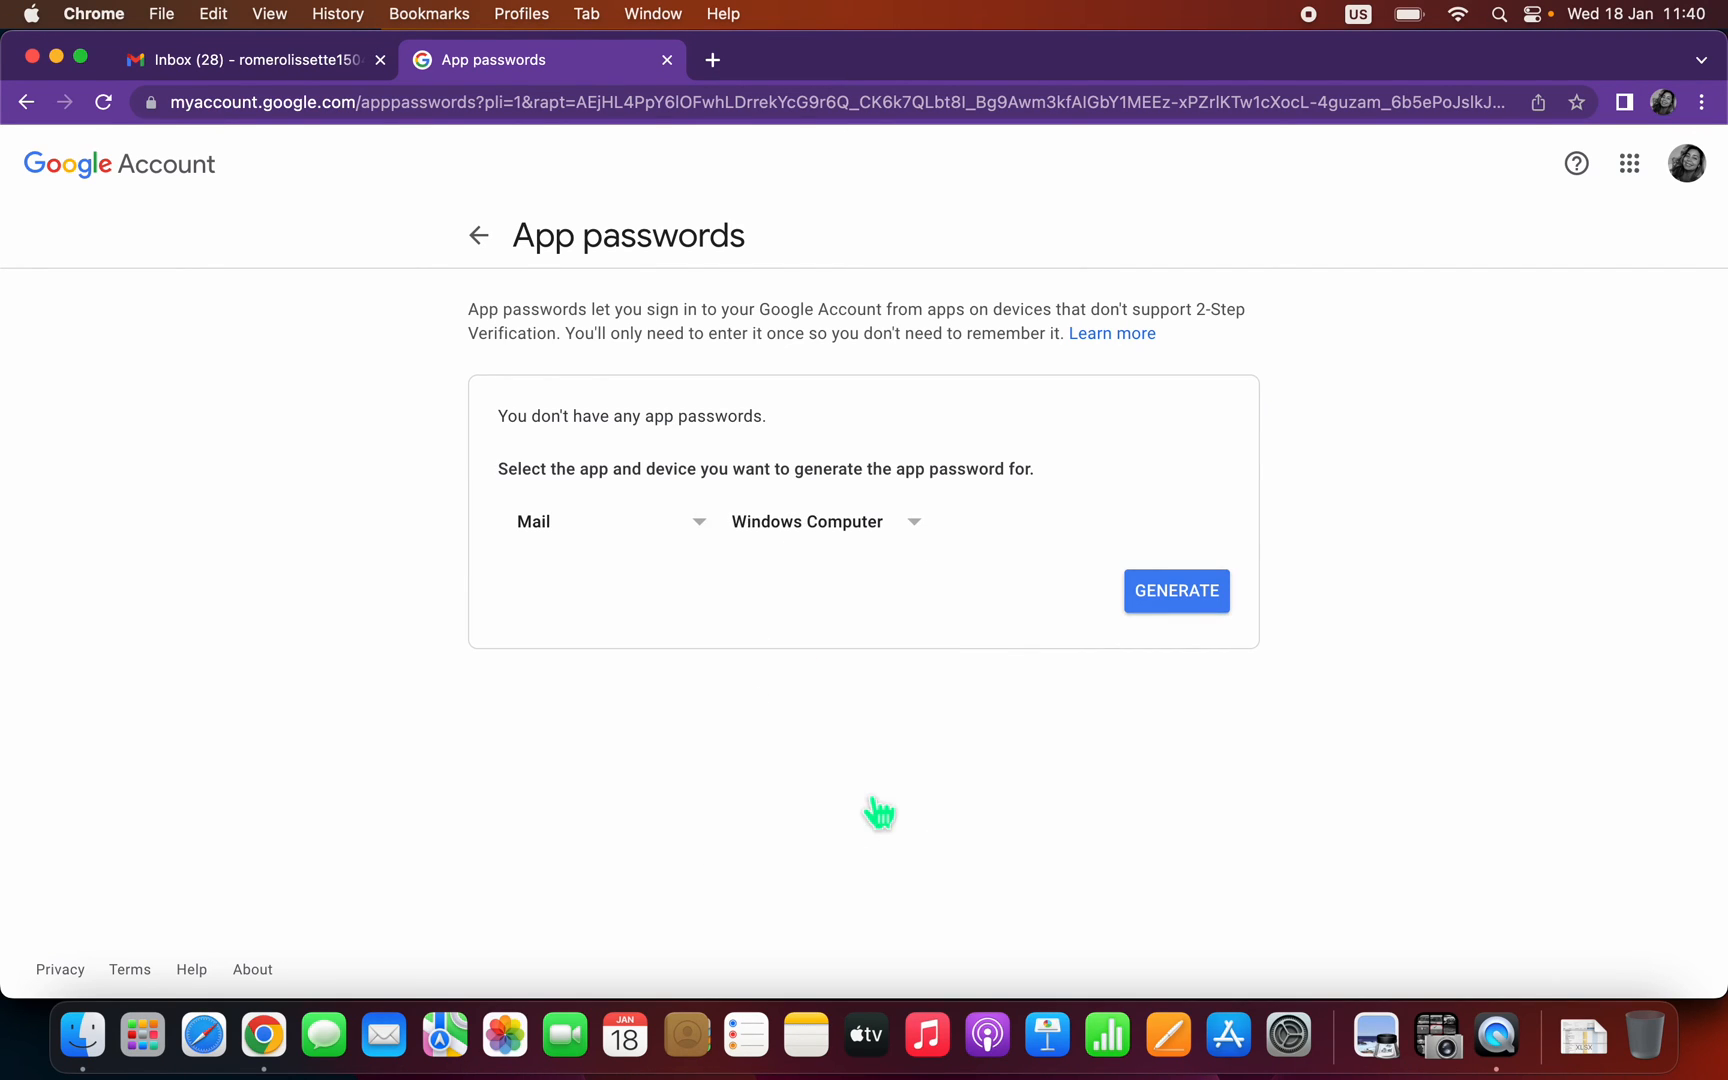
click(1176, 591)
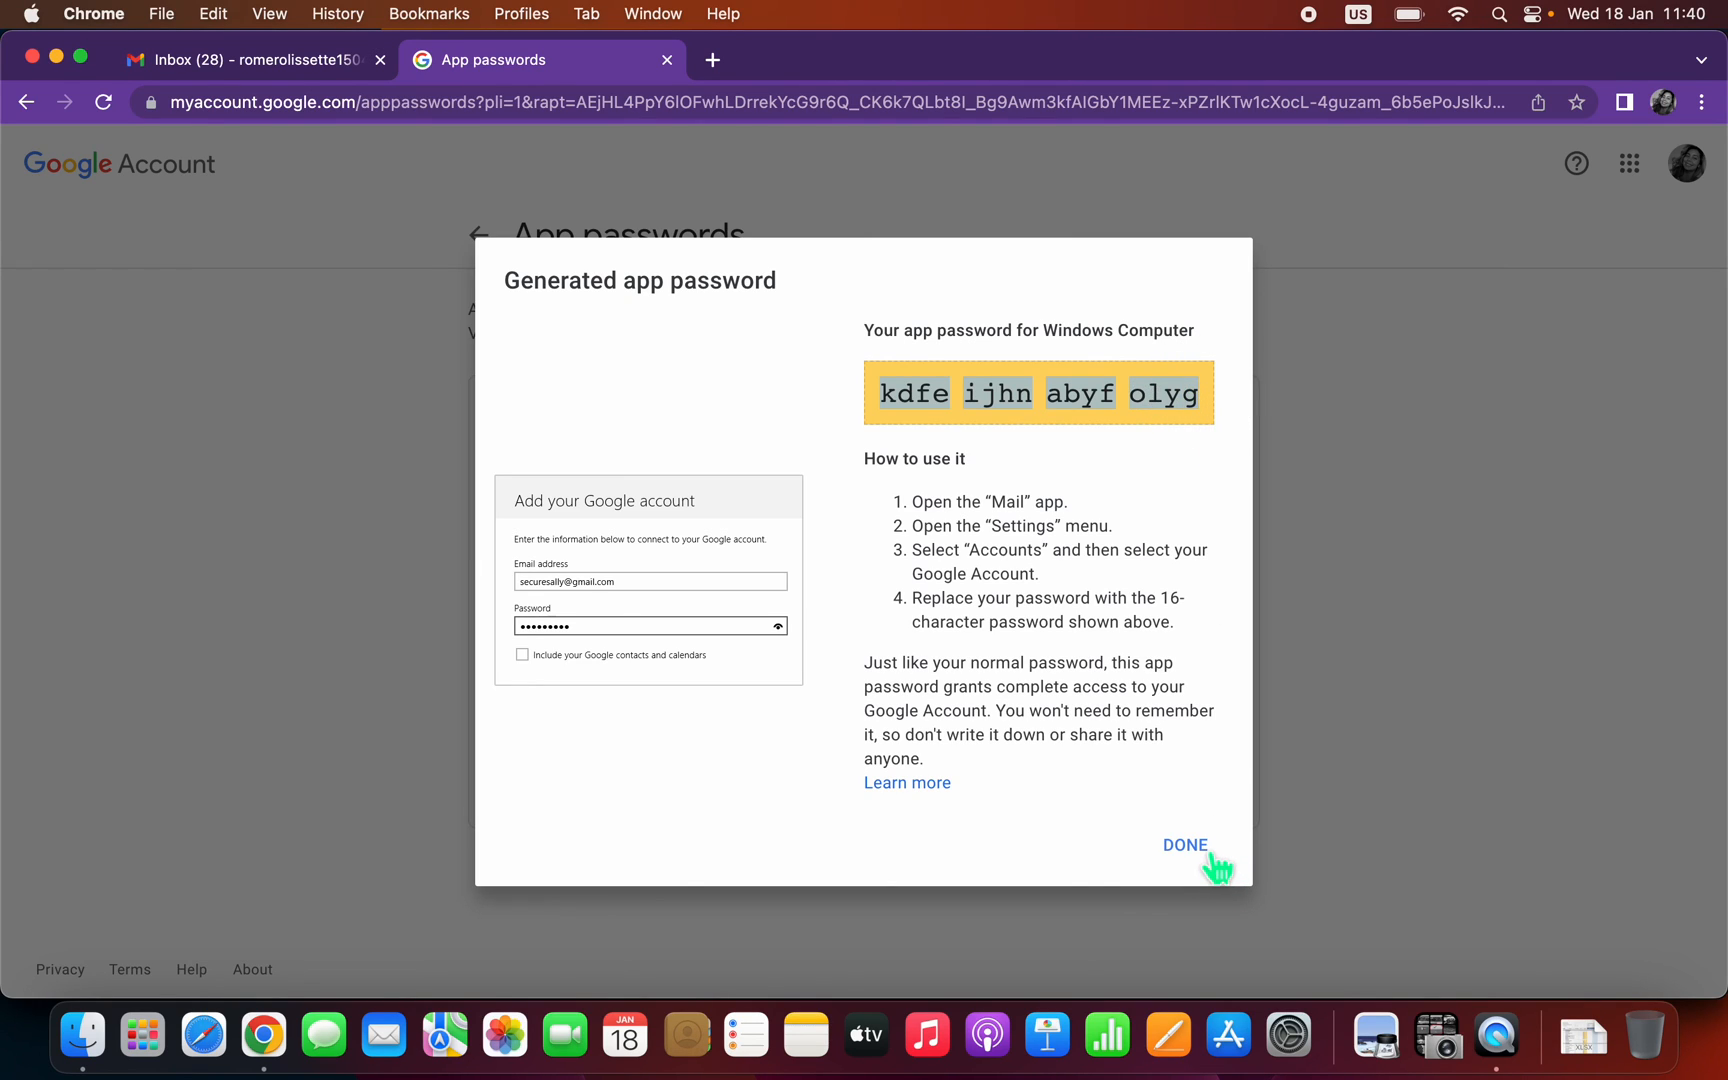
click(1184, 845)
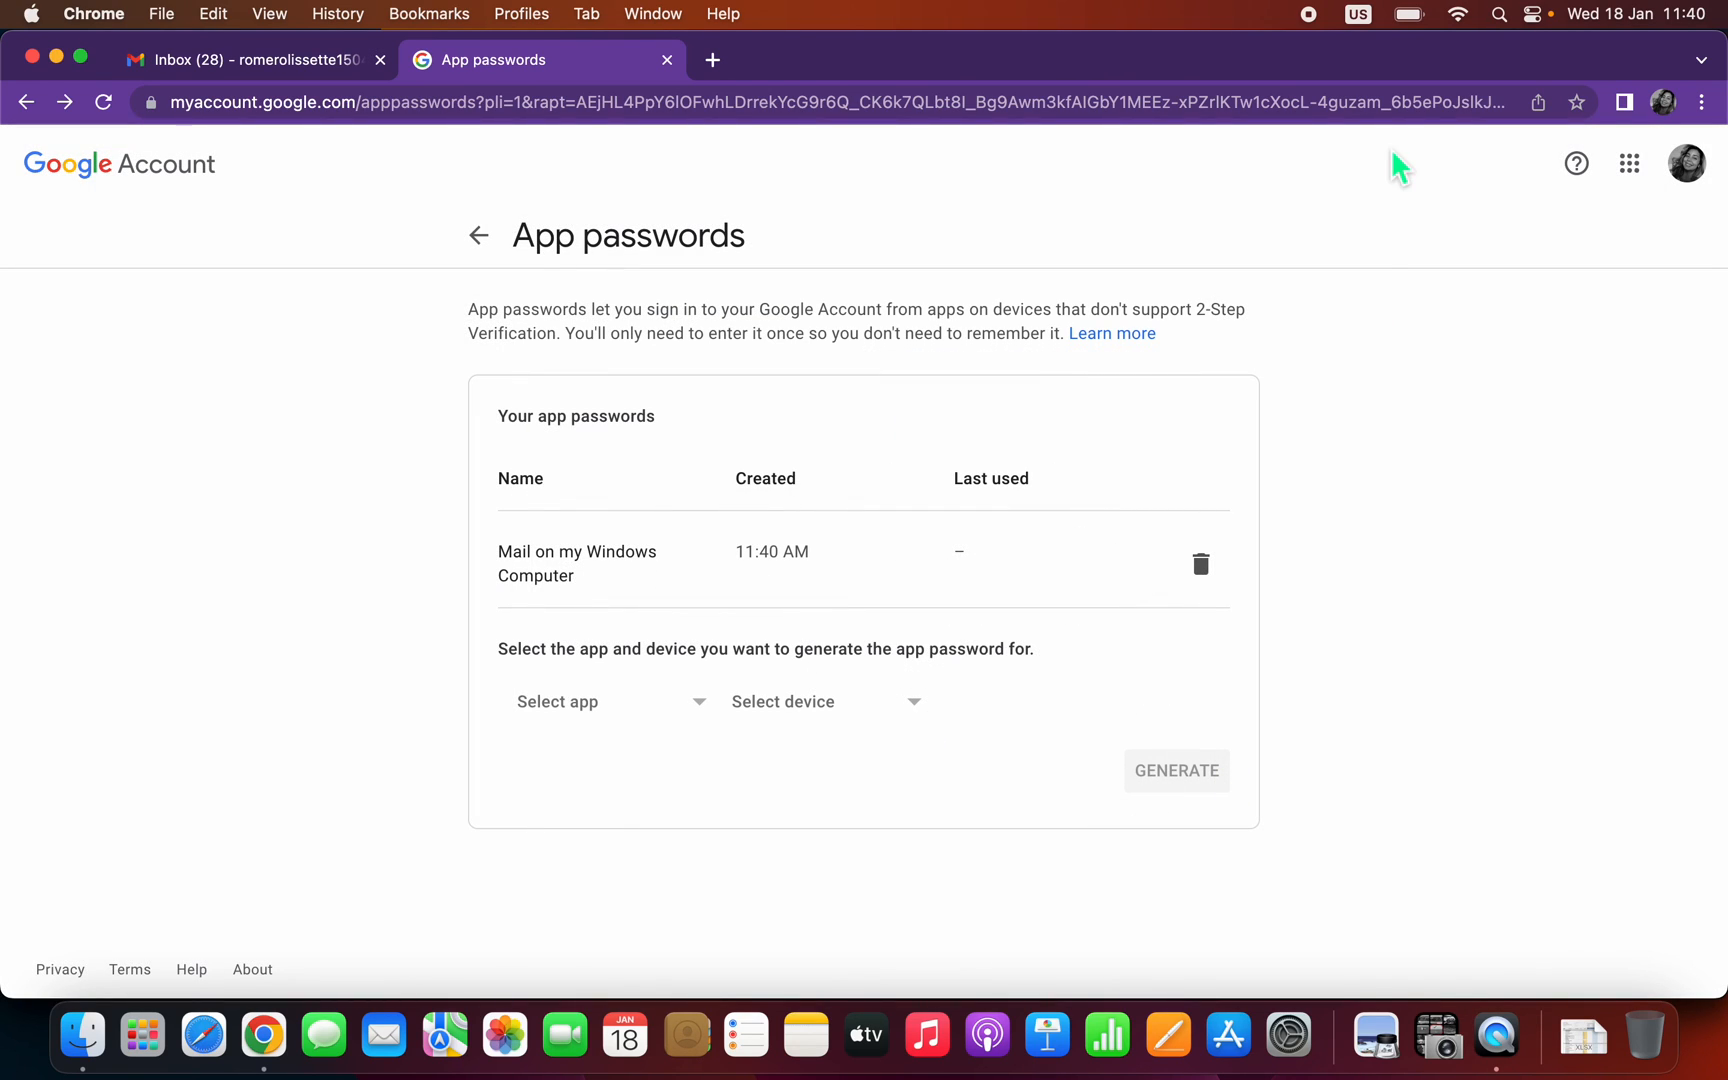